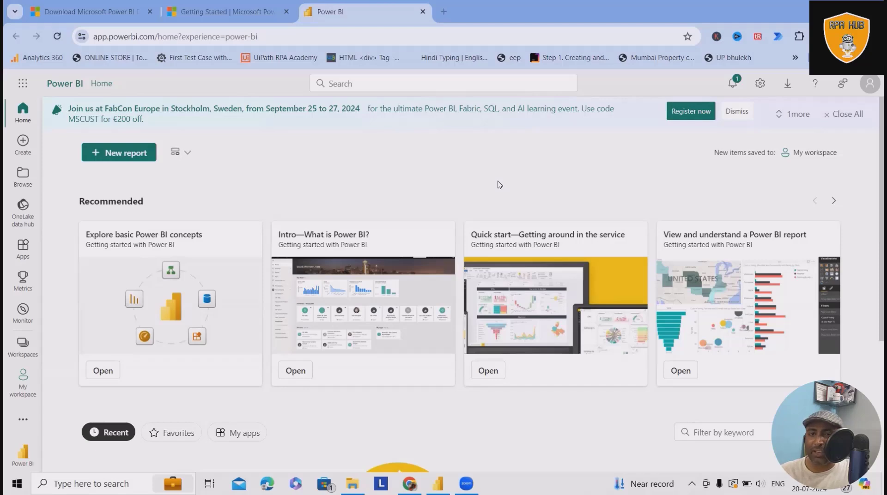
mouse_move(111, 250)
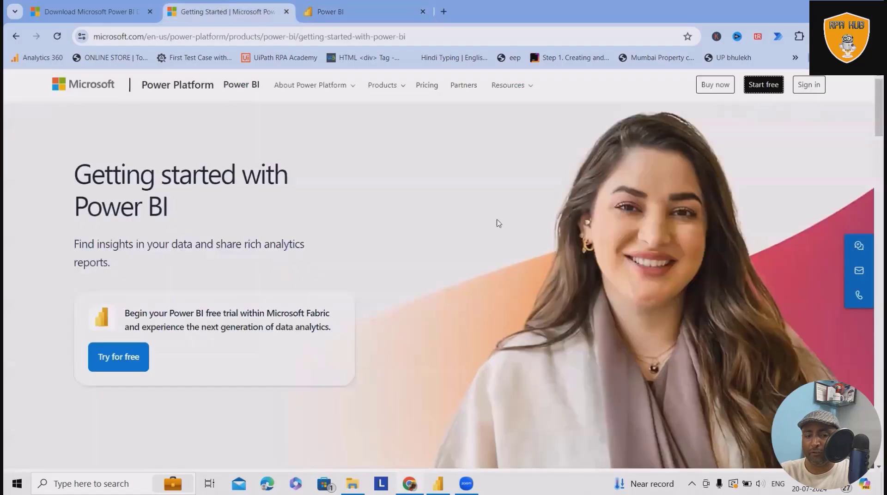
mouse_move(809, 84)
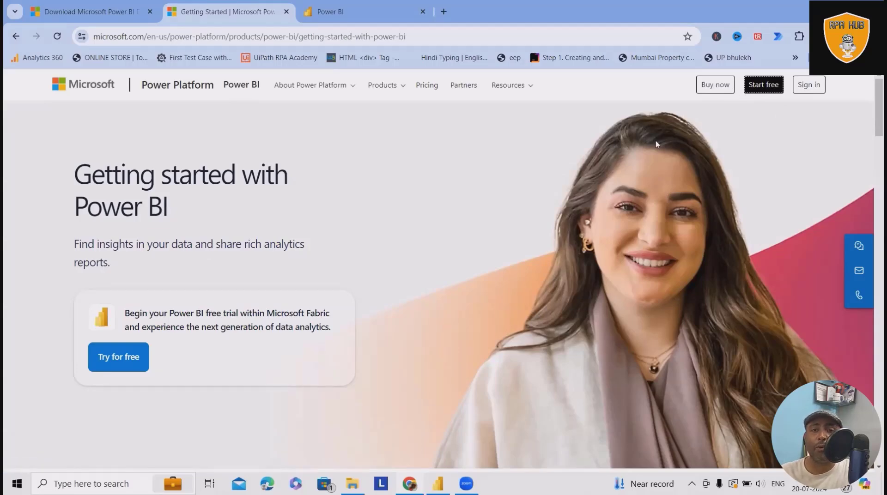
mouse_move(648, 233)
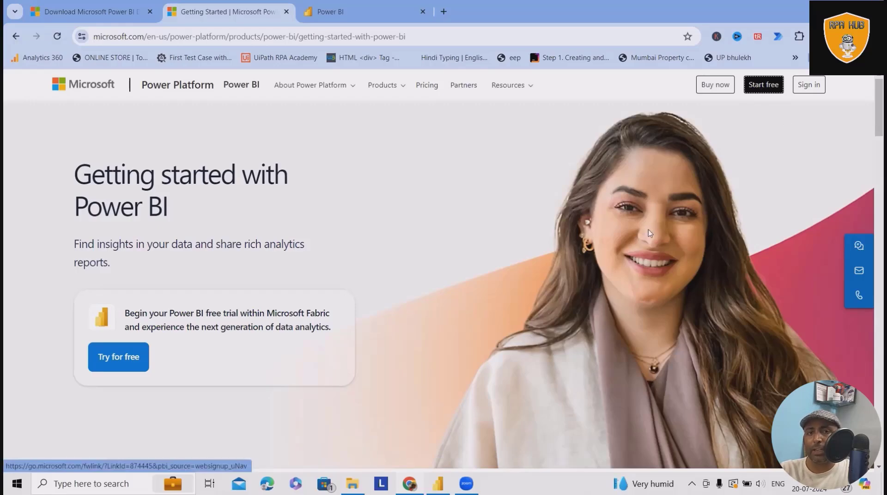
mouse_move(626, 243)
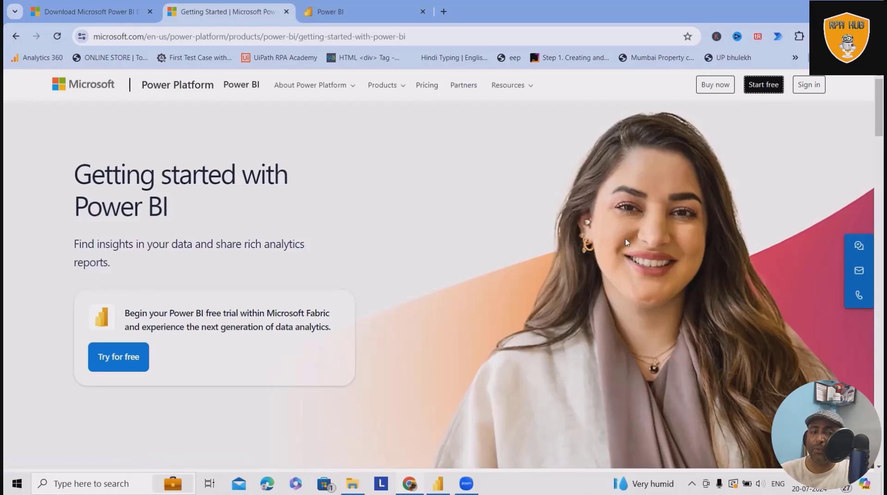
mouse_move(297, 5)
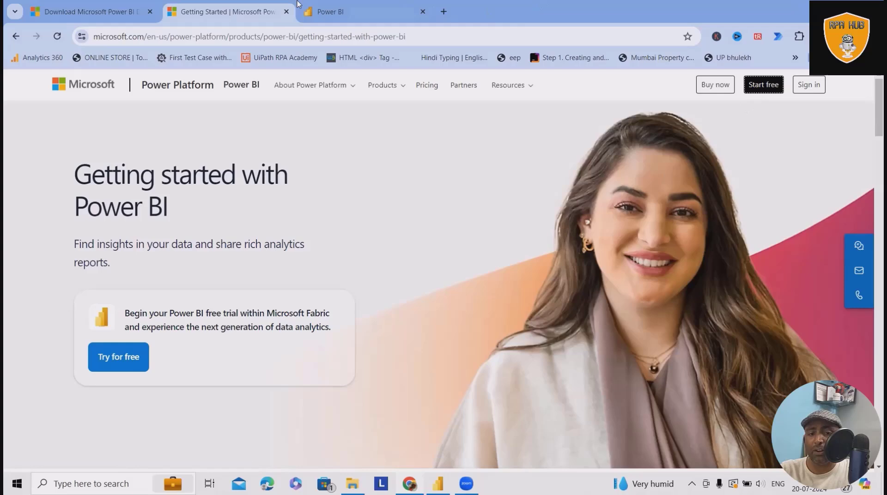
Return to the Power BI home page and open the Create page for a new report.
click(357, 11)
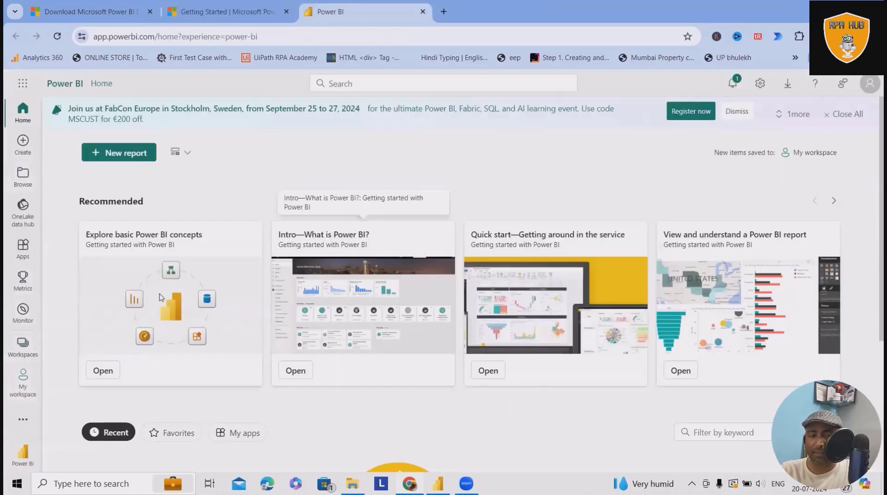
click(119, 153)
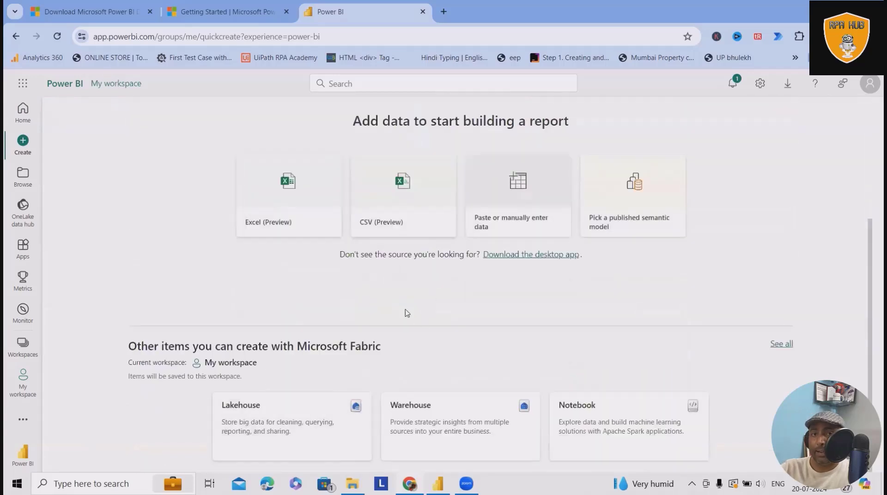
mouse_move(287, 211)
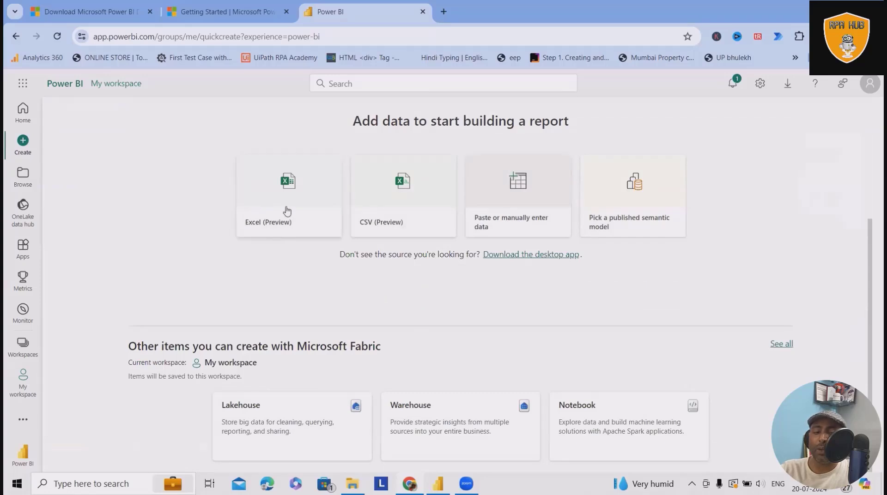
mouse_move(518, 222)
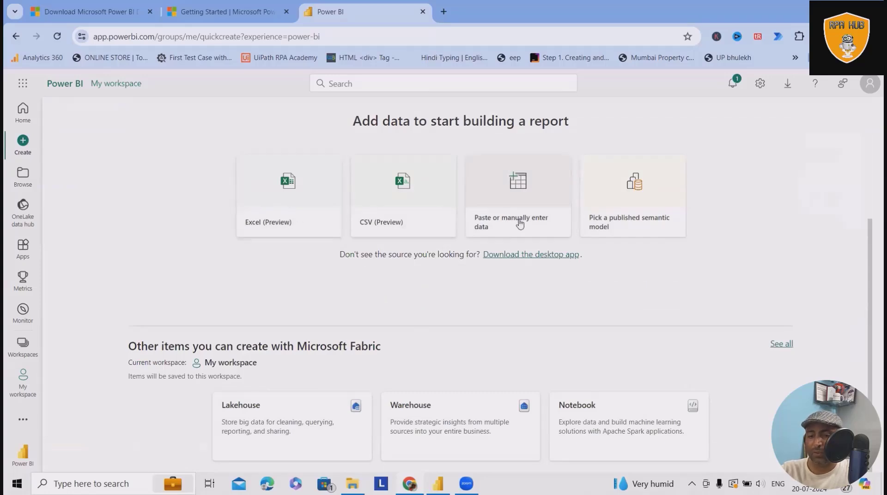
mouse_move(635, 239)
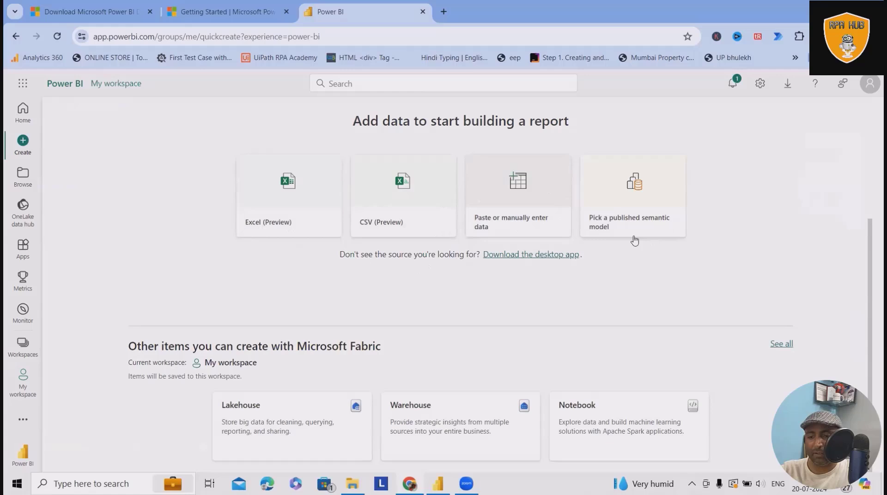
mouse_move(585, 296)
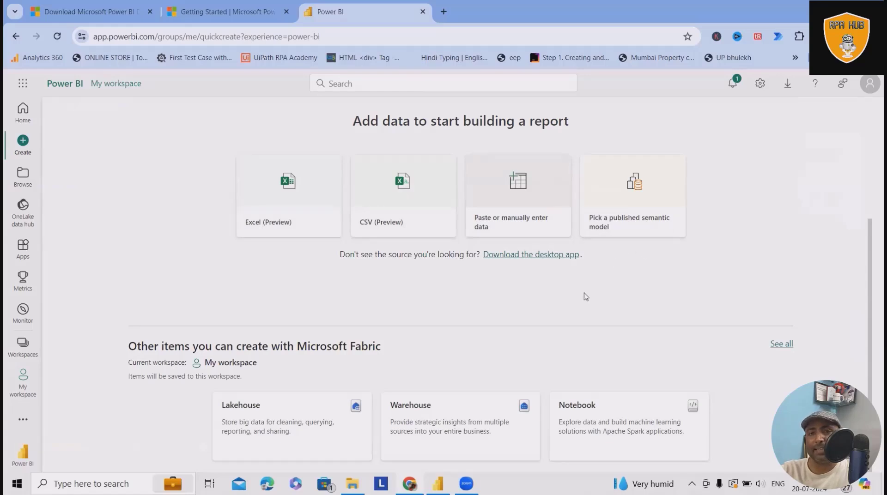
mouse_move(281, 406)
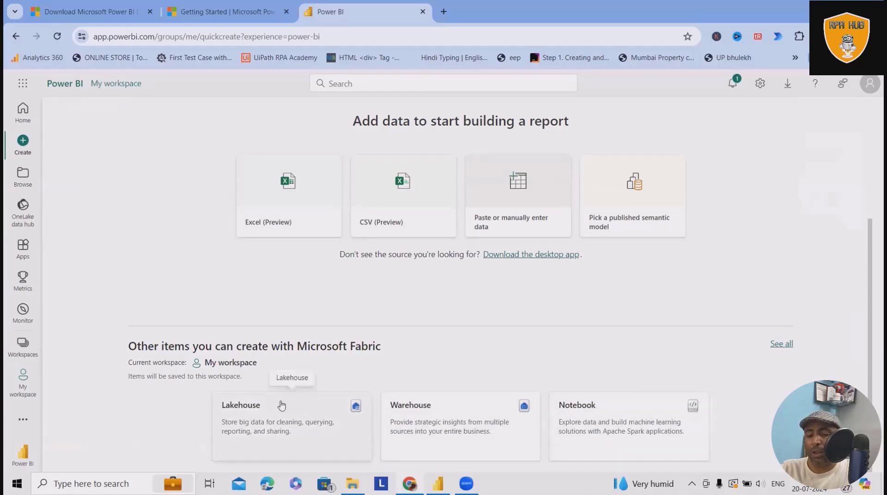
mouse_move(346, 365)
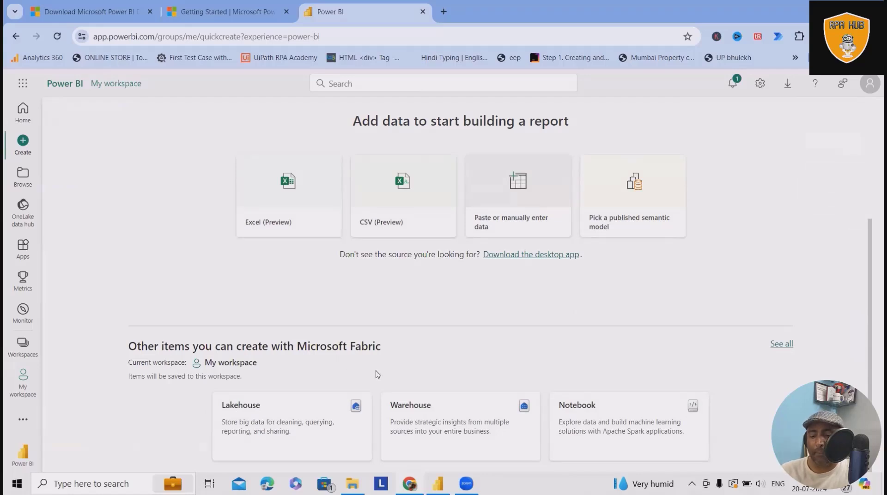
mouse_move(552, 333)
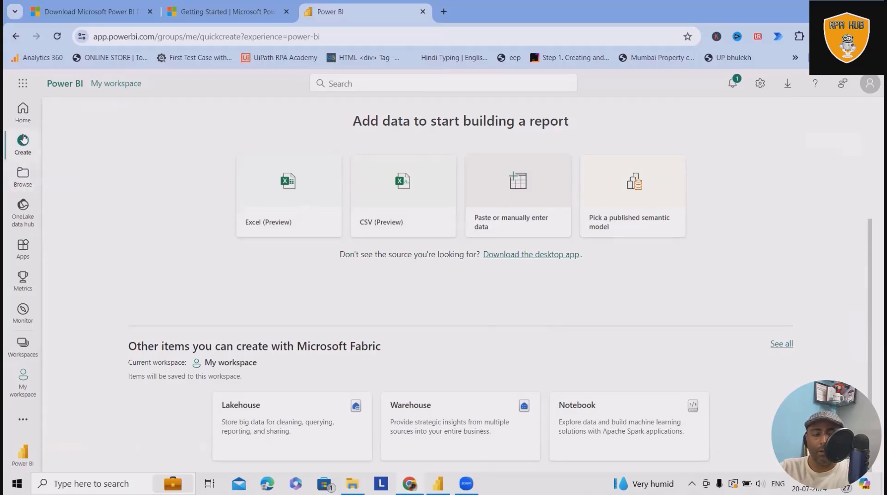
Check the Browse area's Recent list, which is empty.
click(22, 176)
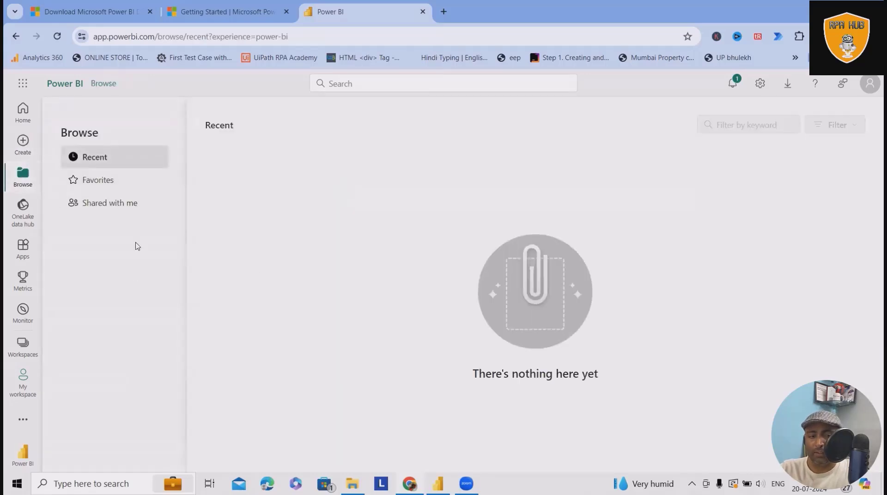
mouse_move(22, 249)
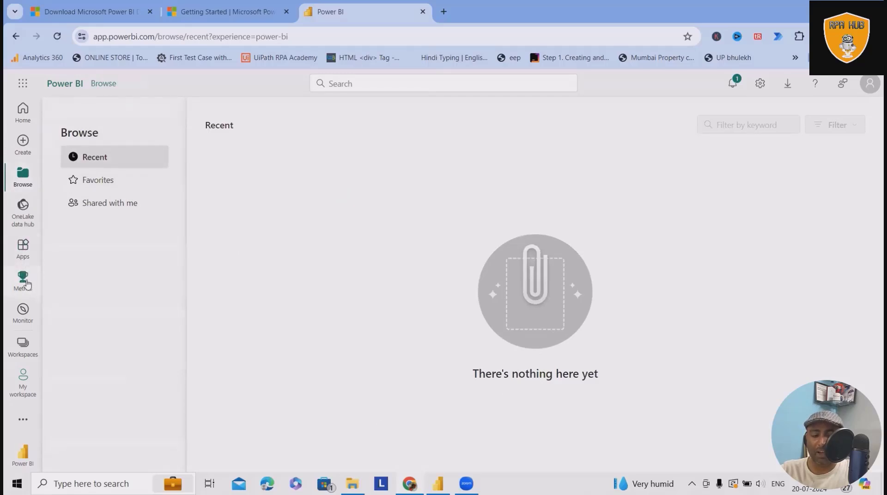
mouse_move(38, 394)
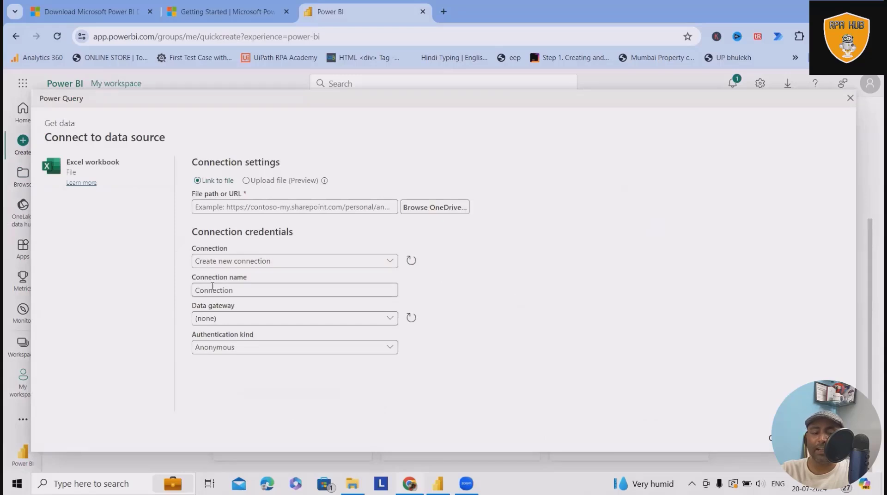
Cancel the OneDrive sign-in, choose Upload file, and open the local file picker.
click(434, 207)
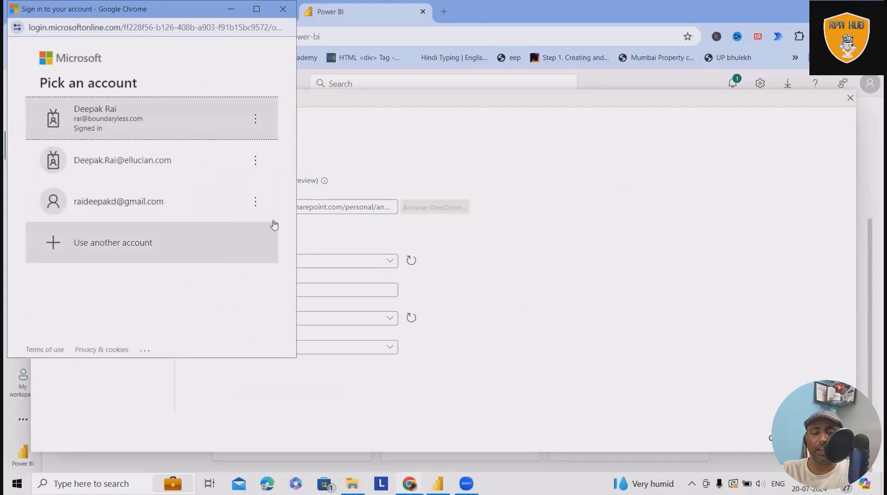
click(282, 9)
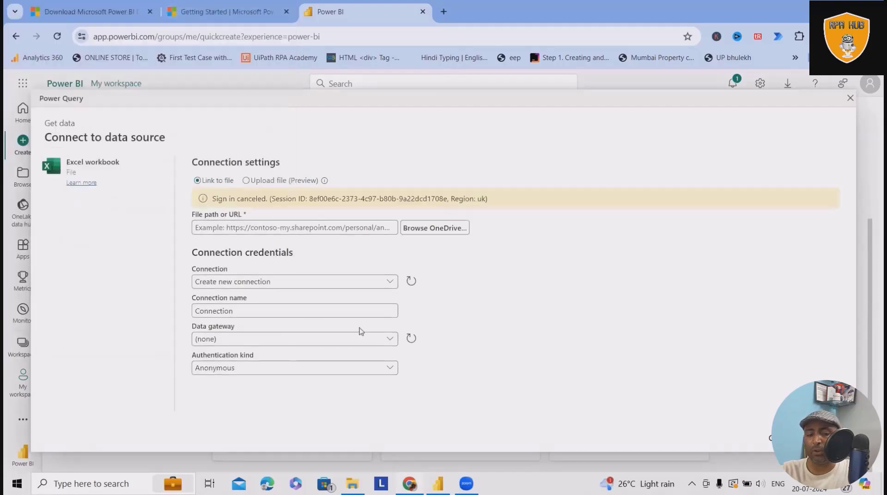
mouse_move(411, 184)
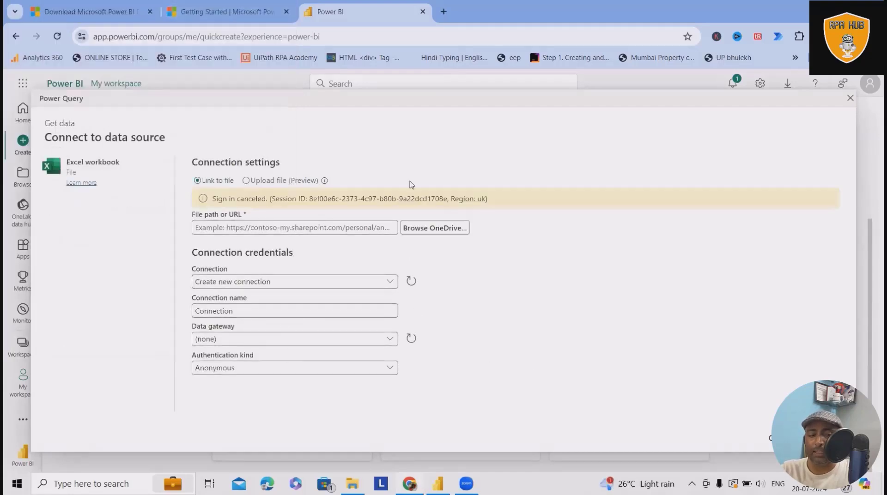
mouse_move(380, 294)
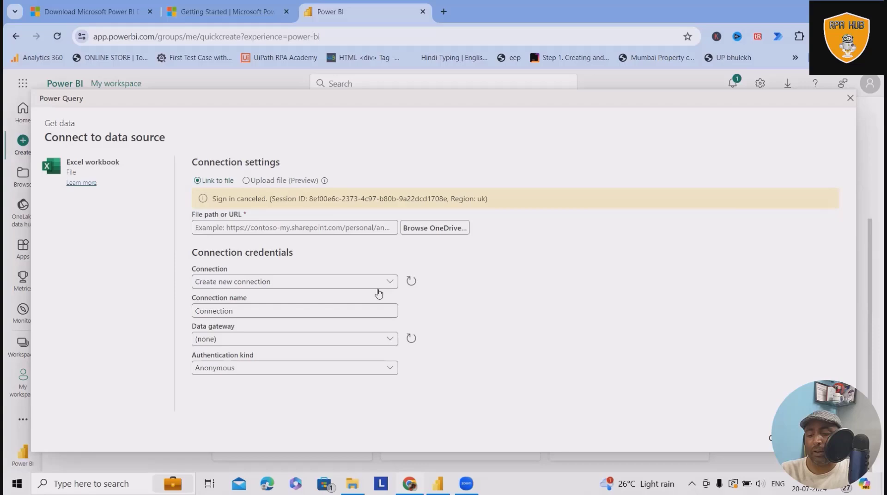
click(245, 180)
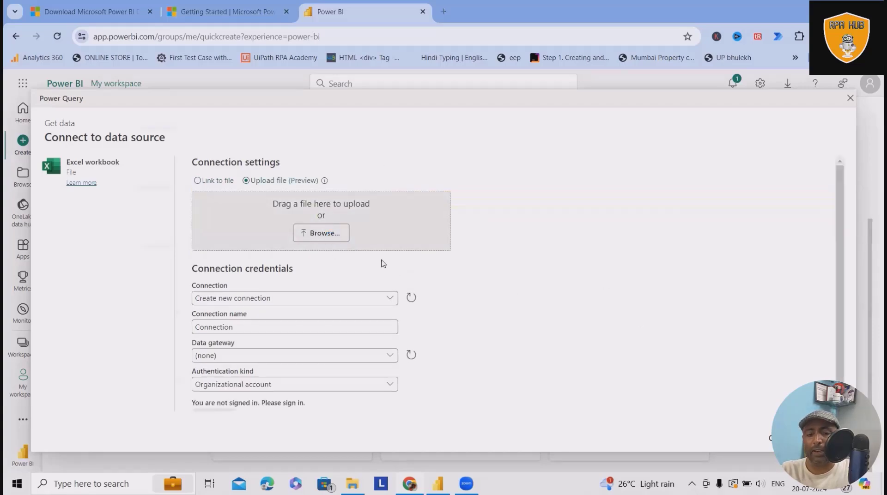
click(320, 233)
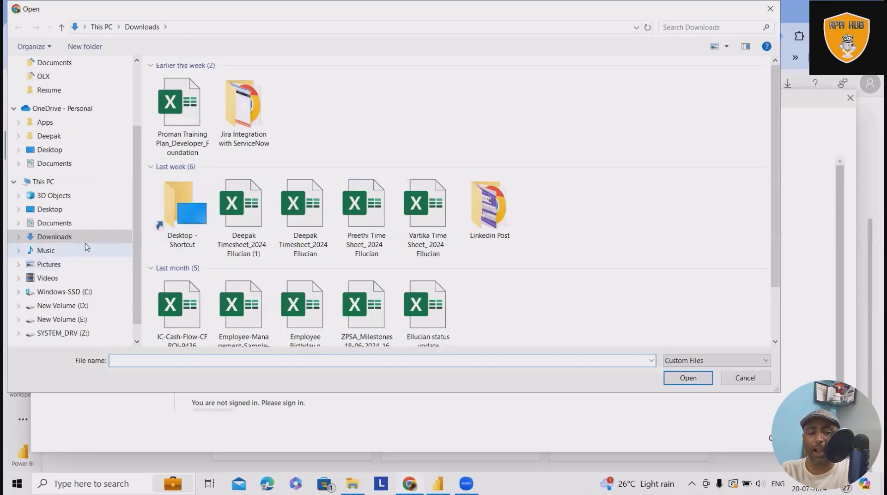
Browse to D:\Raigurukul_Work\Power BI and select Supermarket-Sales-Sample-Data.
click(62, 306)
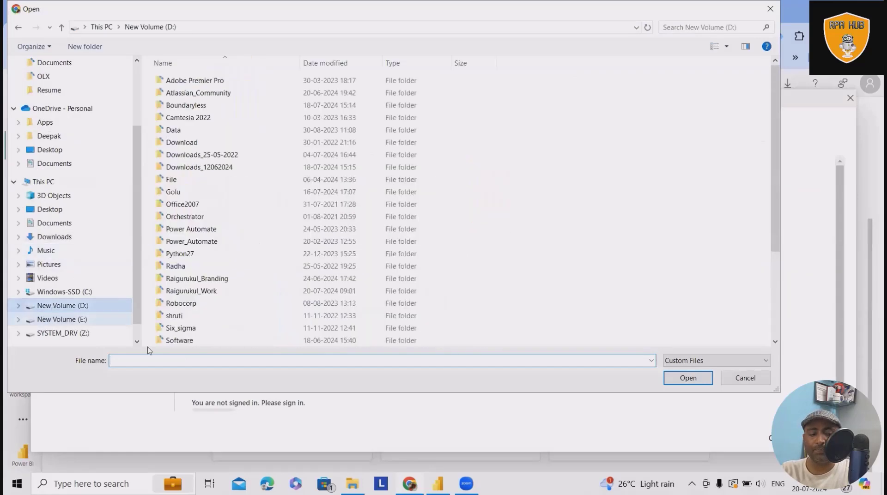
scroll(down, 3)
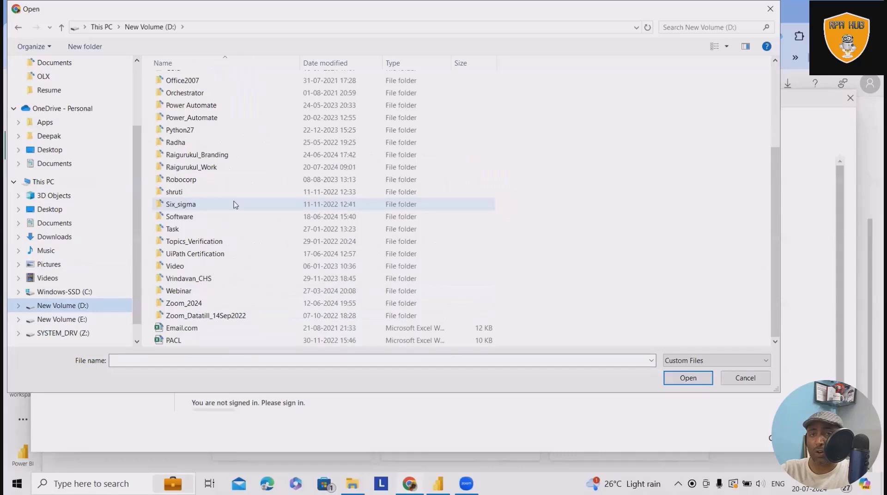
double_click(191, 167)
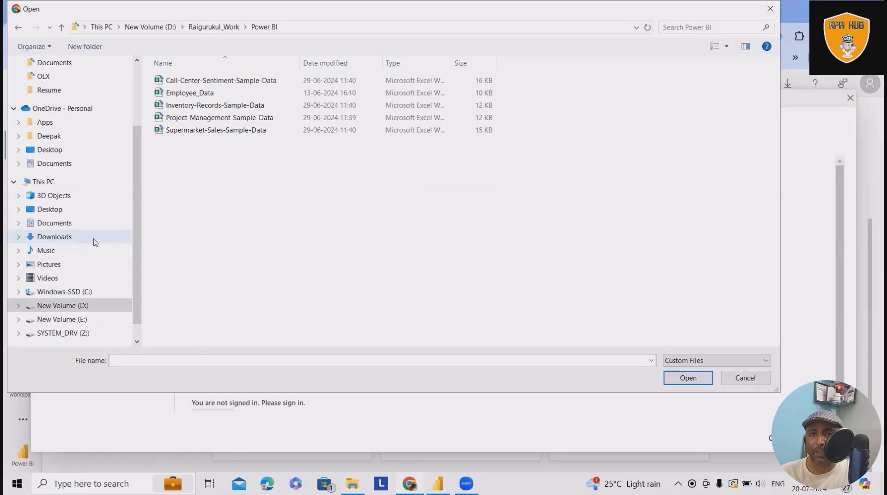
mouse_move(85, 224)
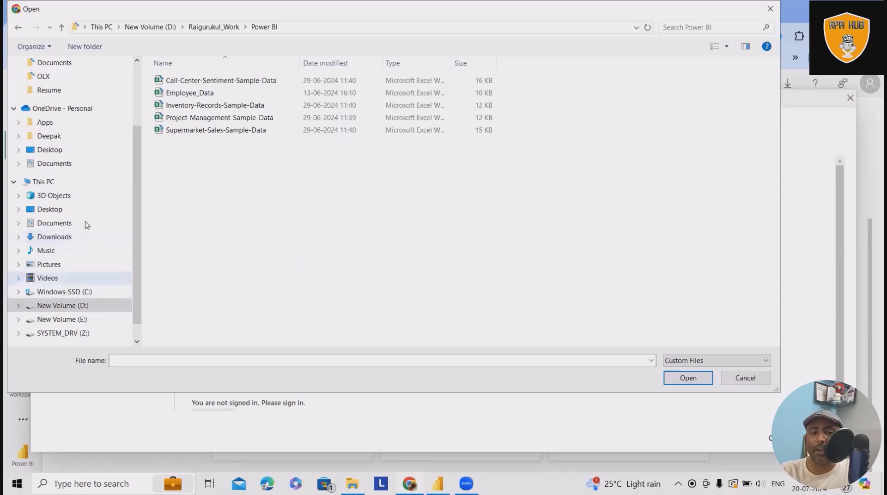
mouse_move(218, 134)
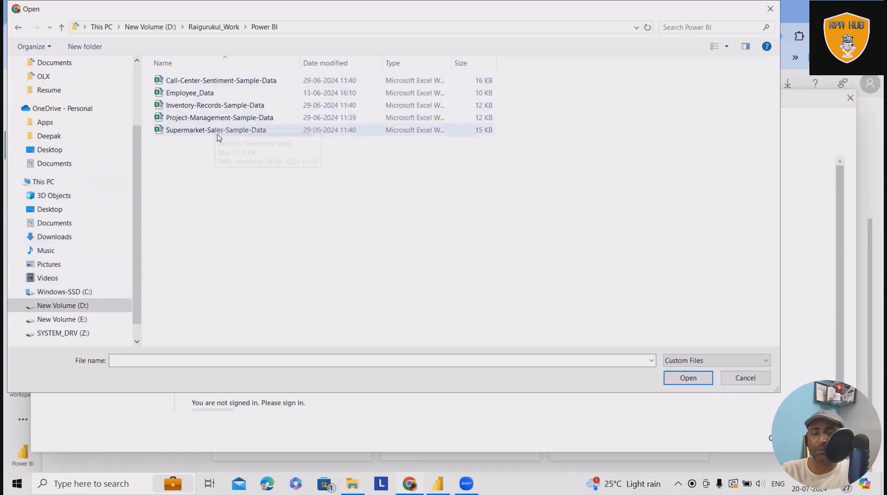
mouse_move(216, 130)
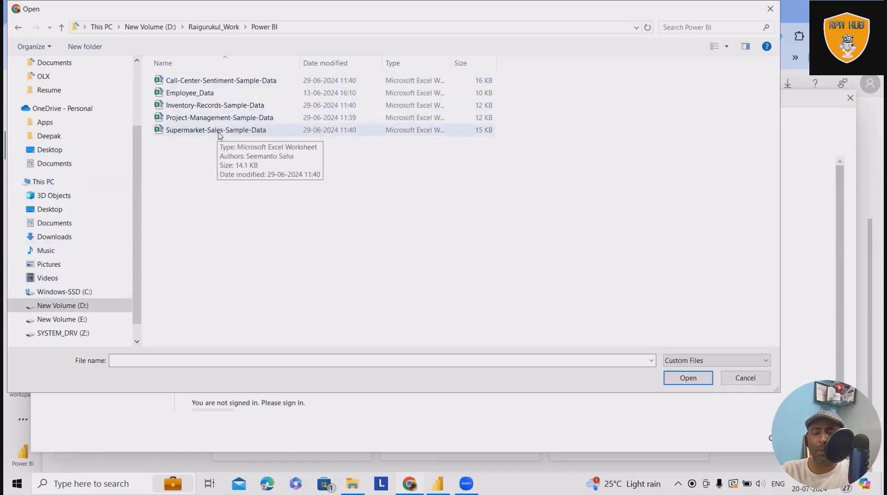
click(216, 130)
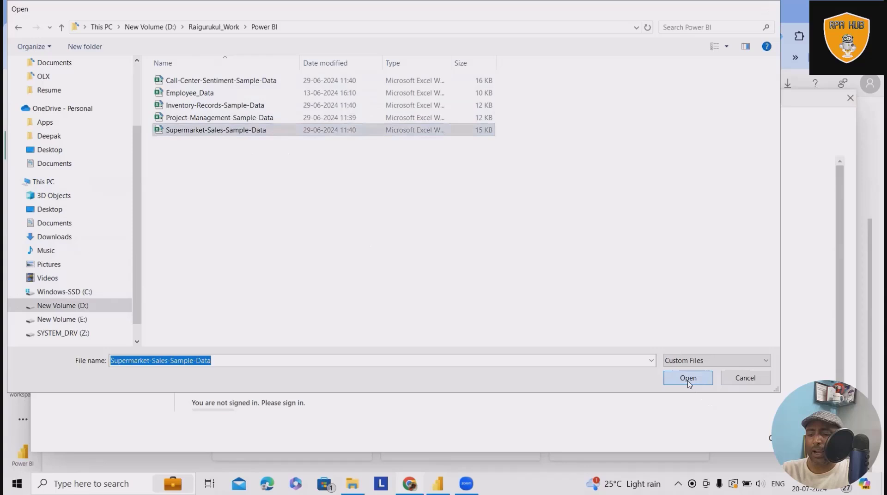
Upload Supermarket-Sales-Sample-Data, then open it in Excel with editing enabled to review orders.
click(688, 378)
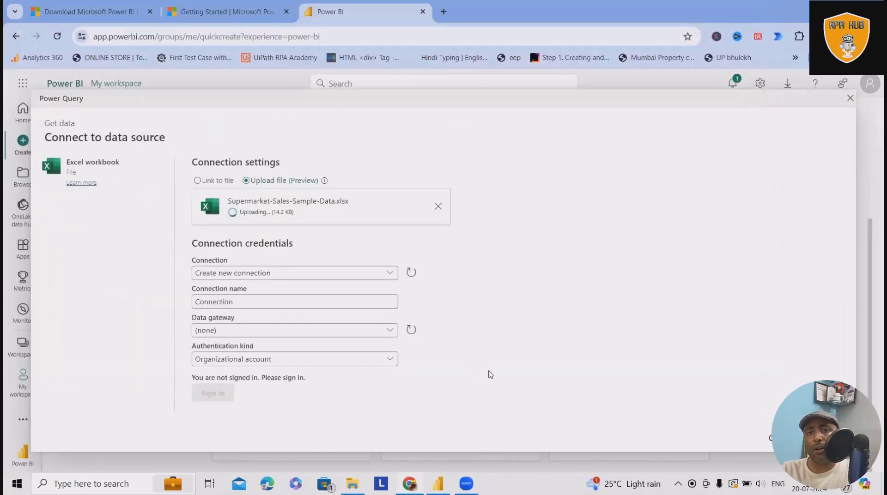
mouse_move(484, 407)
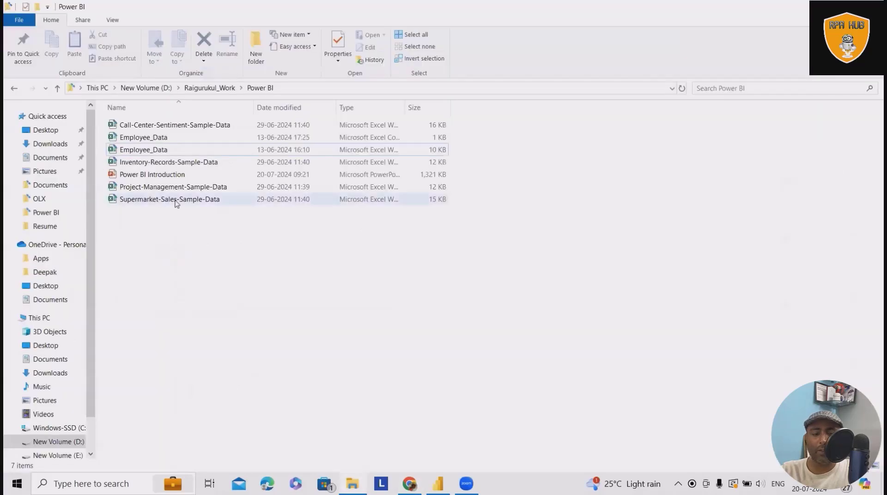
double_click(170, 199)
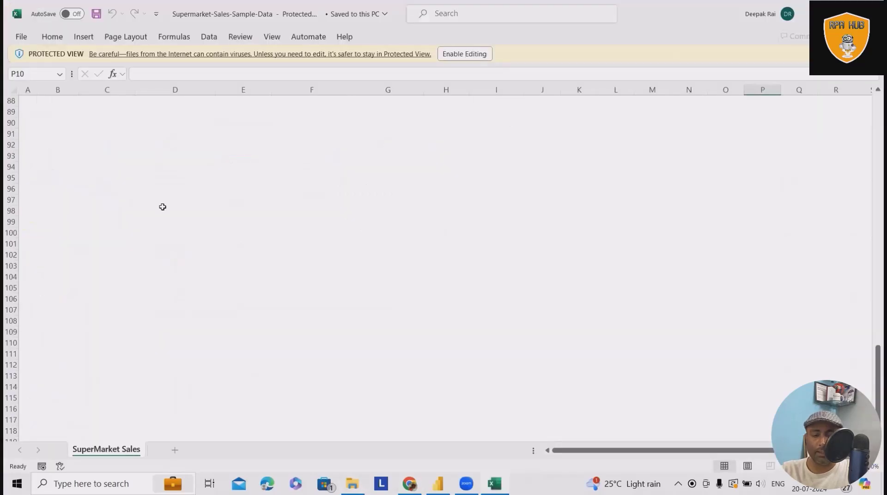
scroll(up, 3)
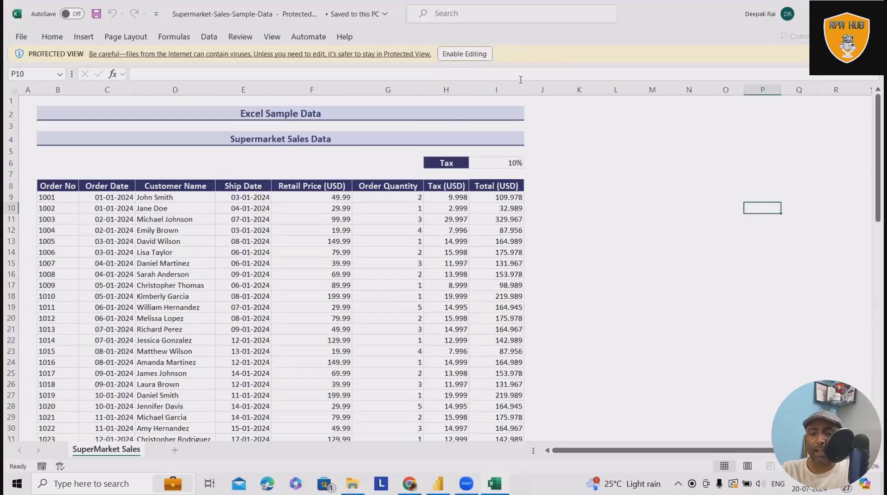
click(463, 54)
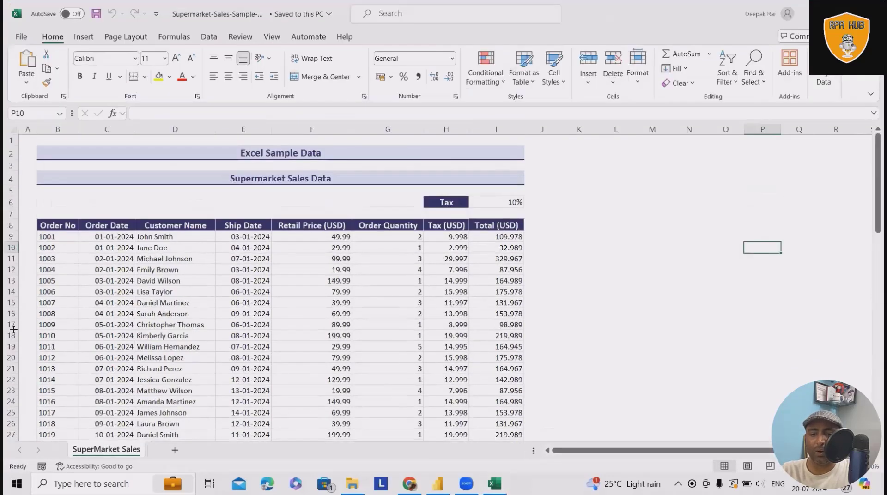
scroll(down, 3)
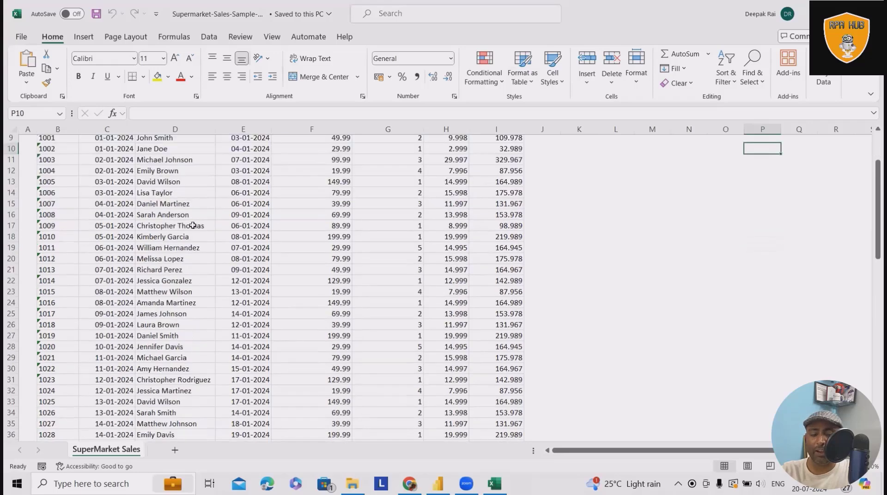
scroll(up, 3)
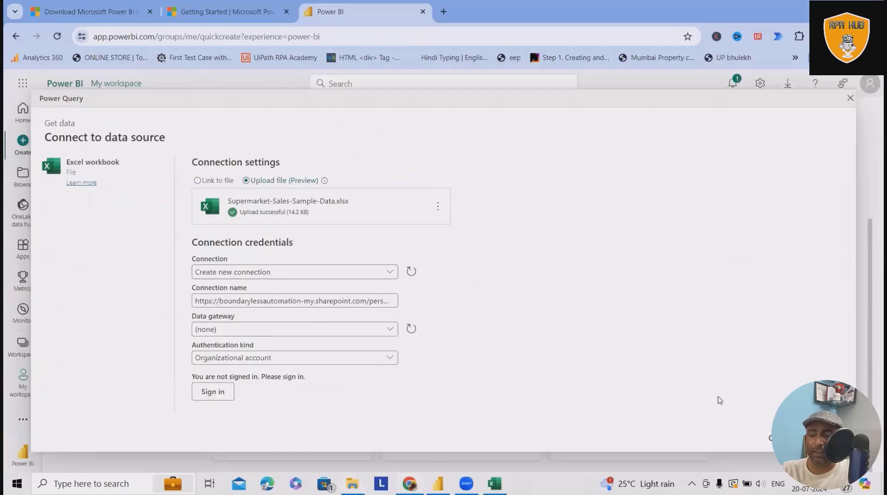
mouse_move(384, 338)
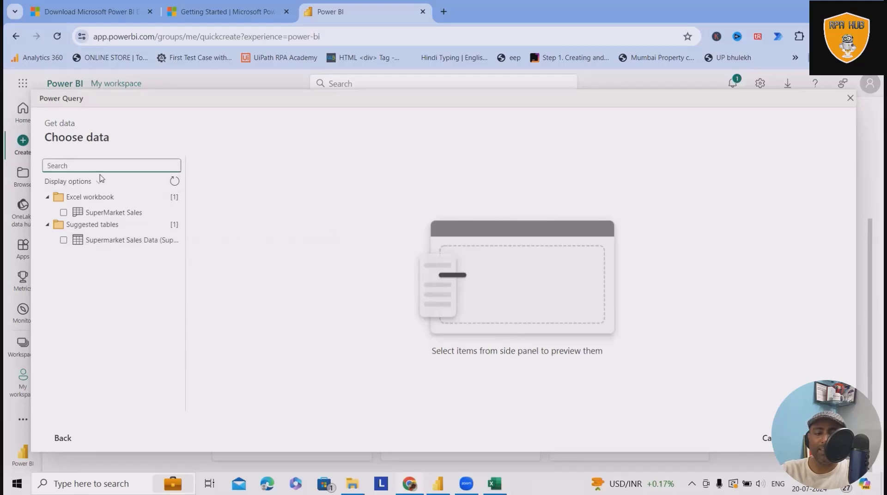
Preview the SuperMarket Sales sheet, then select the suggested Supermarket Sales Data table.
click(63, 212)
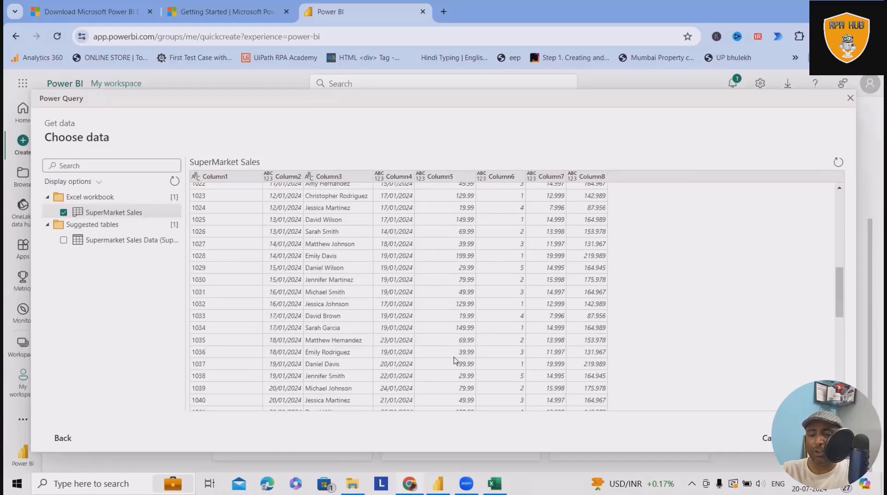
scroll(up, 3)
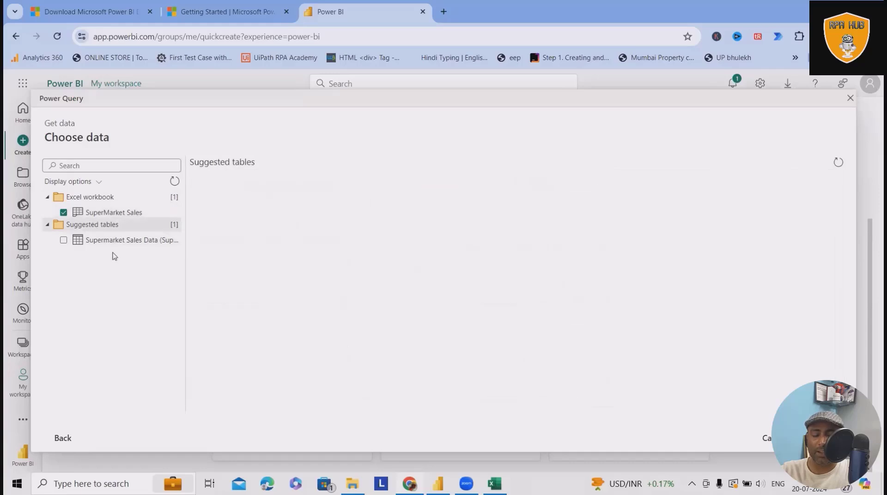
click(63, 239)
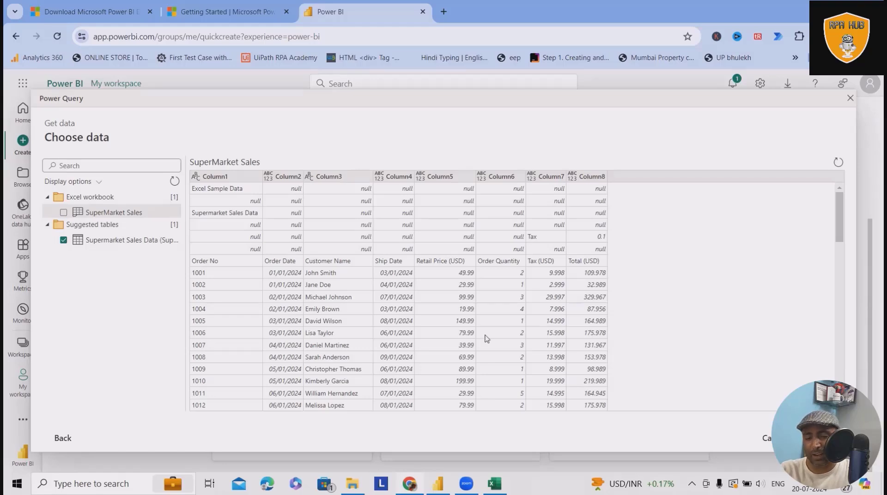
click(131, 239)
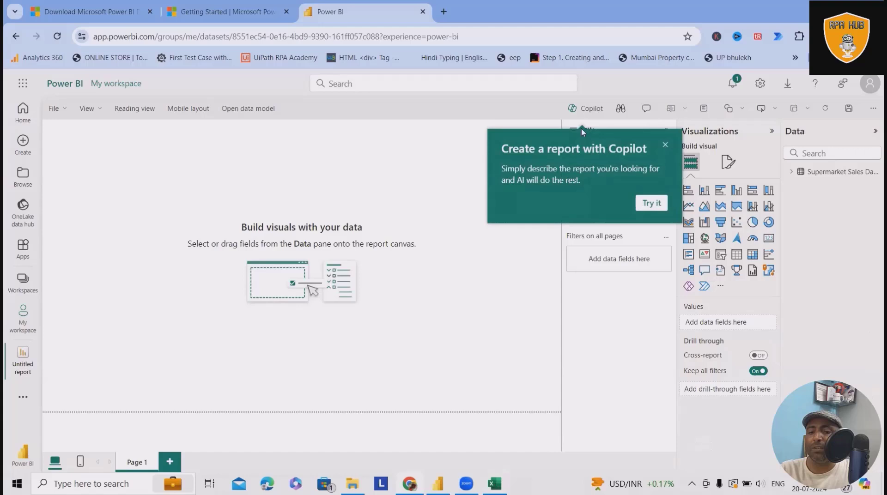
mouse_move(615, 161)
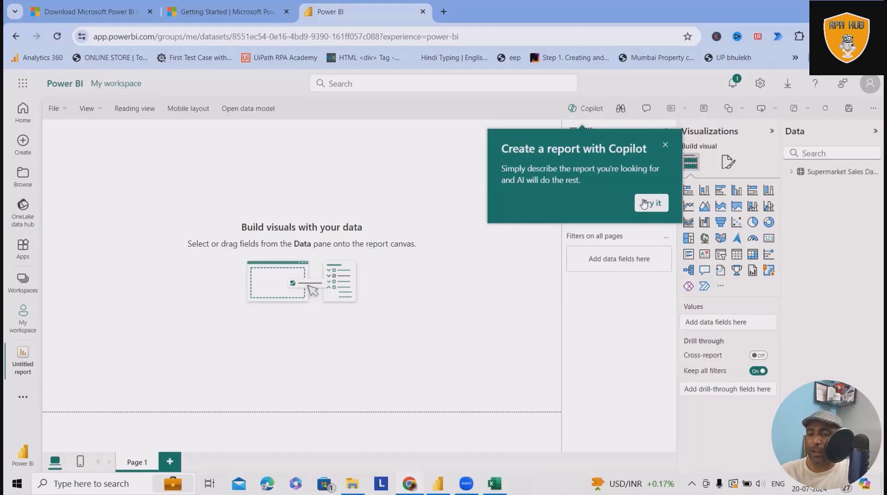
click(666, 145)
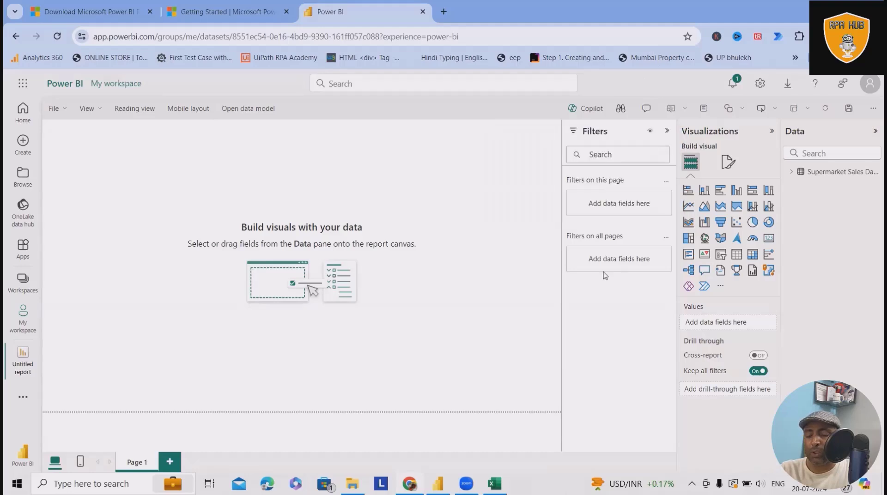
mouse_move(616, 174)
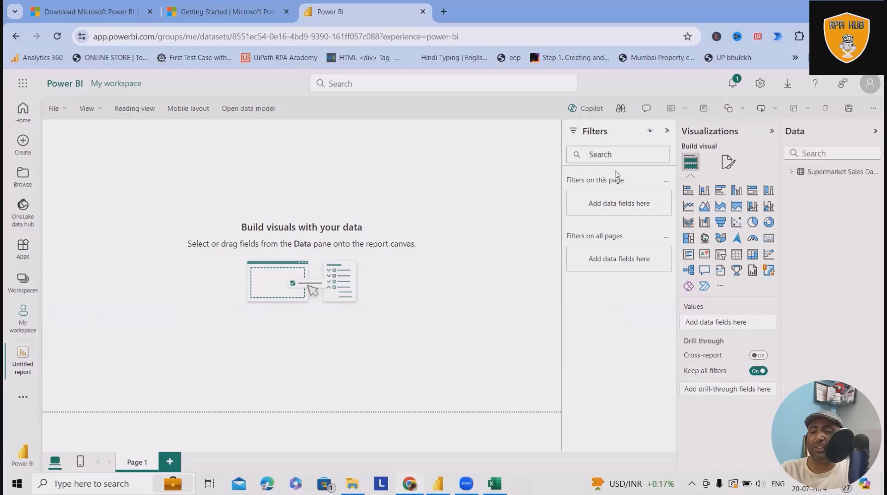
mouse_move(862, 255)
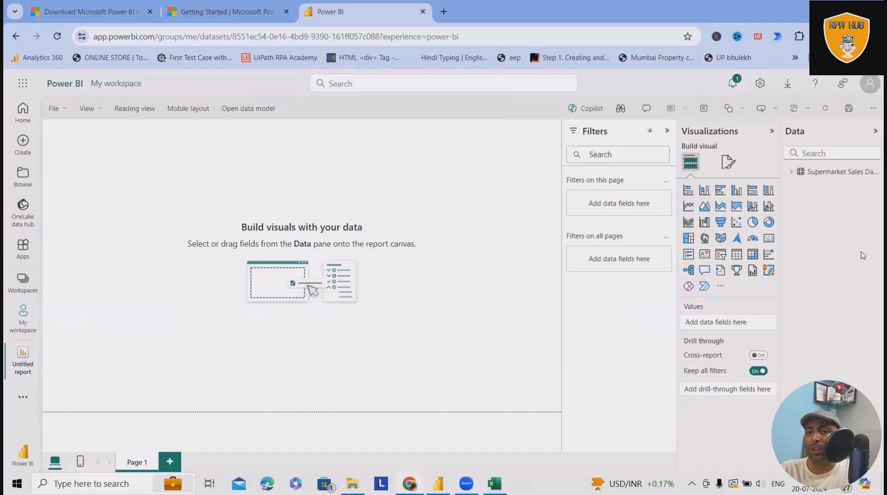
mouse_move(676, 198)
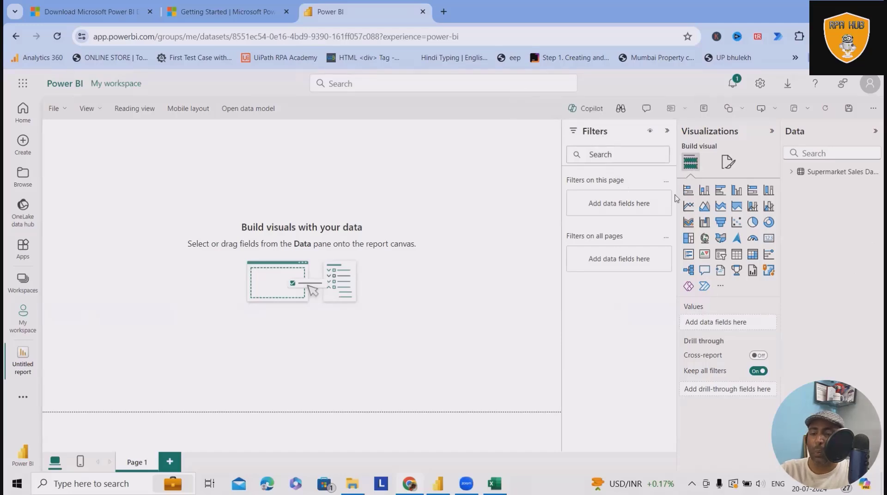
mouse_move(715, 202)
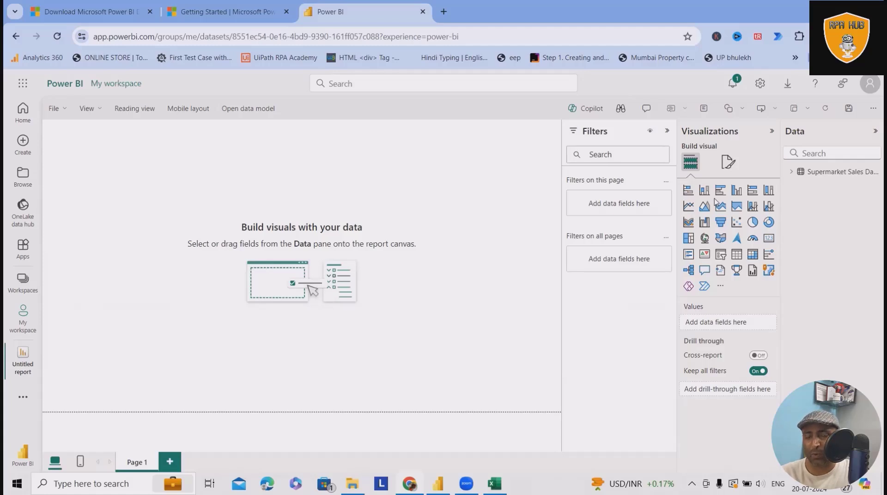
mouse_move(720, 166)
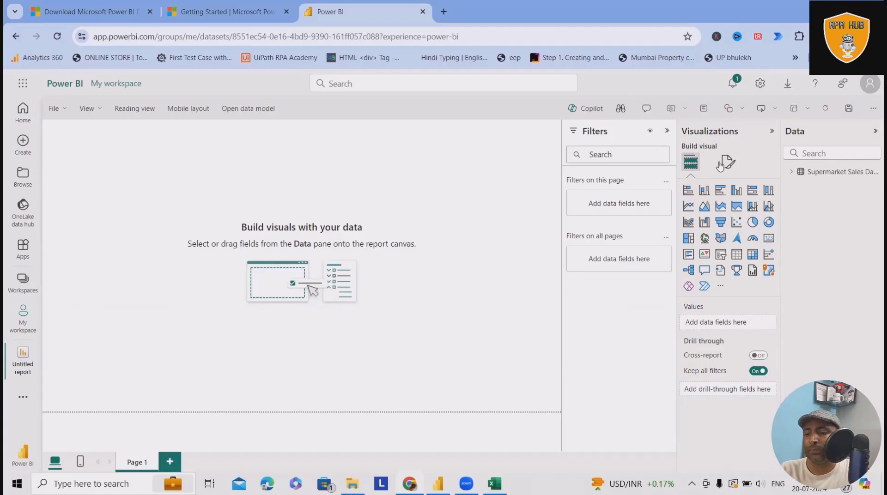
mouse_move(688, 191)
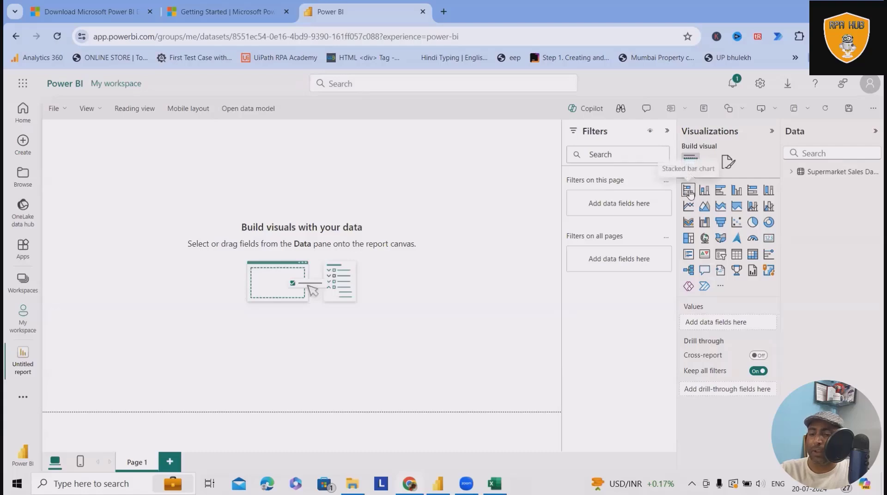
mouse_move(705, 190)
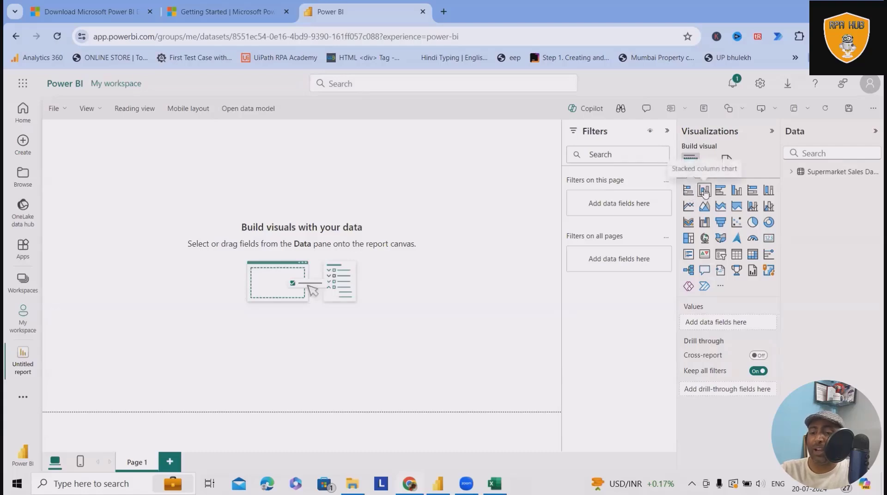
mouse_move(721, 191)
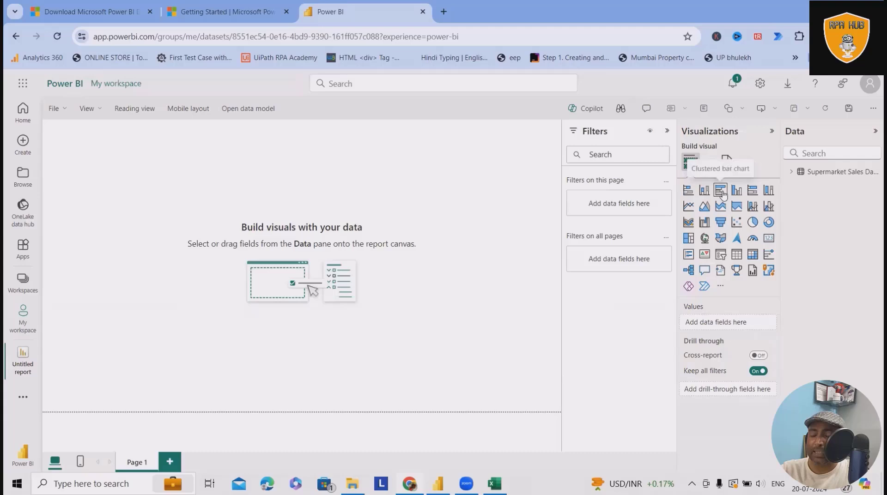
mouse_move(753, 191)
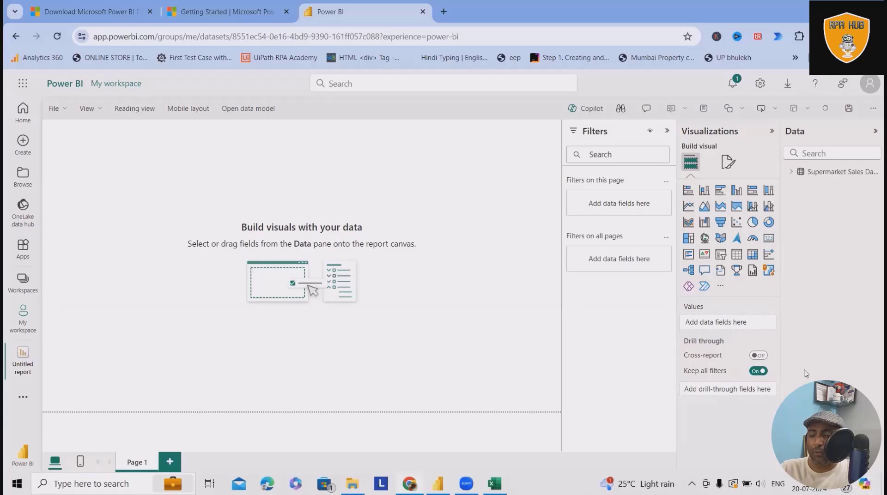
mouse_move(795, 193)
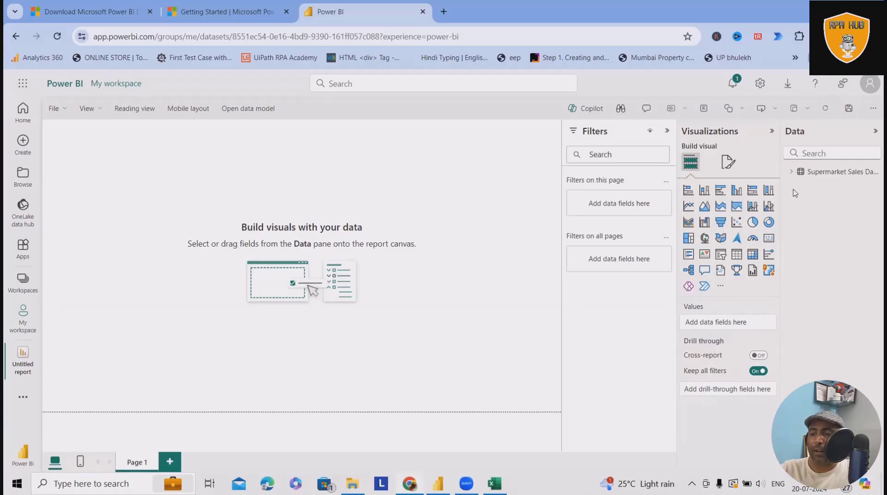
mouse_move(791, 175)
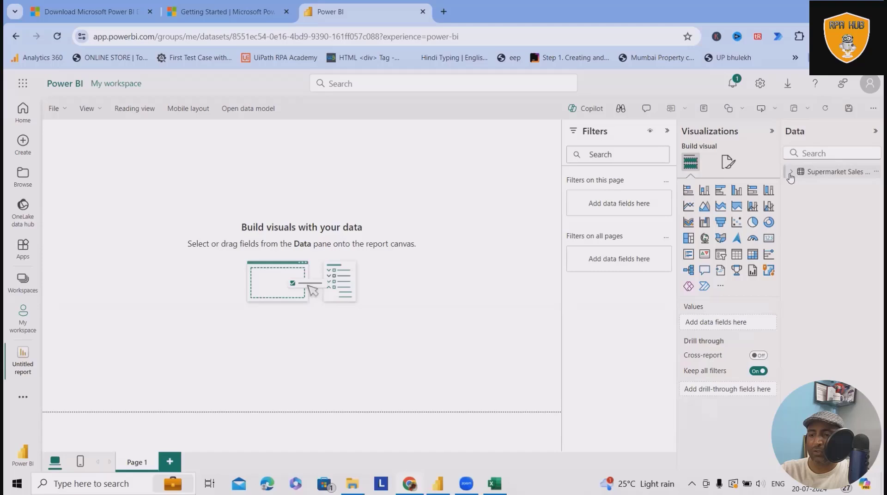
Expand Supermarket Sales Data to show Column1 through Column8, then open the File menu.
click(791, 171)
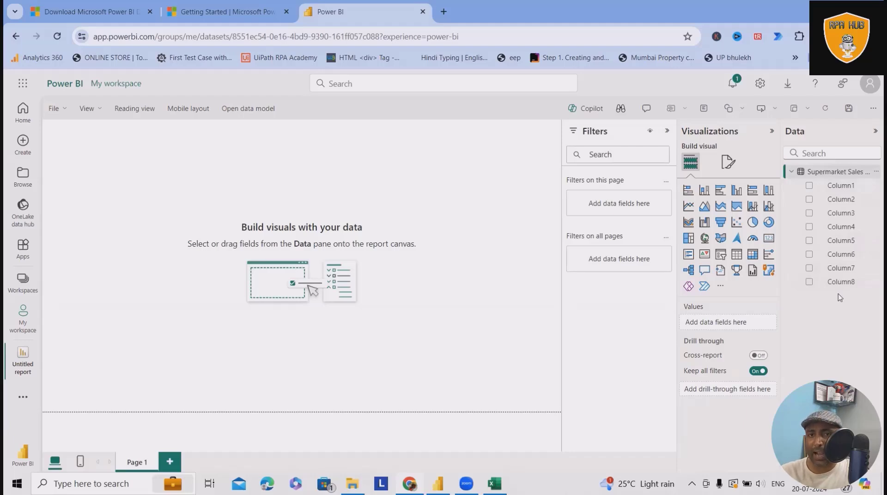
mouse_move(46, 69)
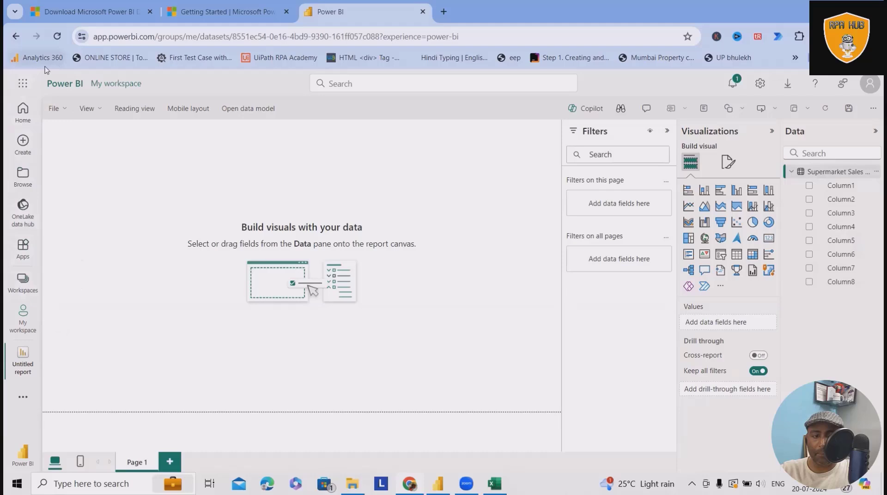
click(54, 108)
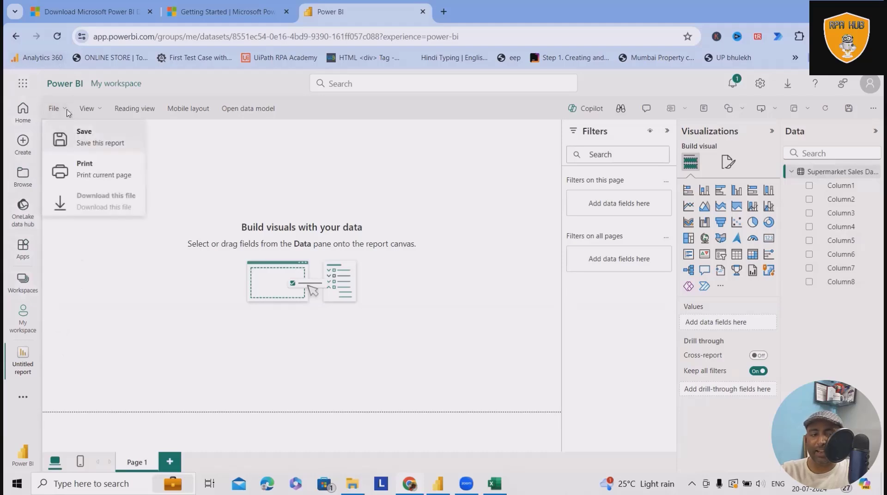
mouse_move(119, 210)
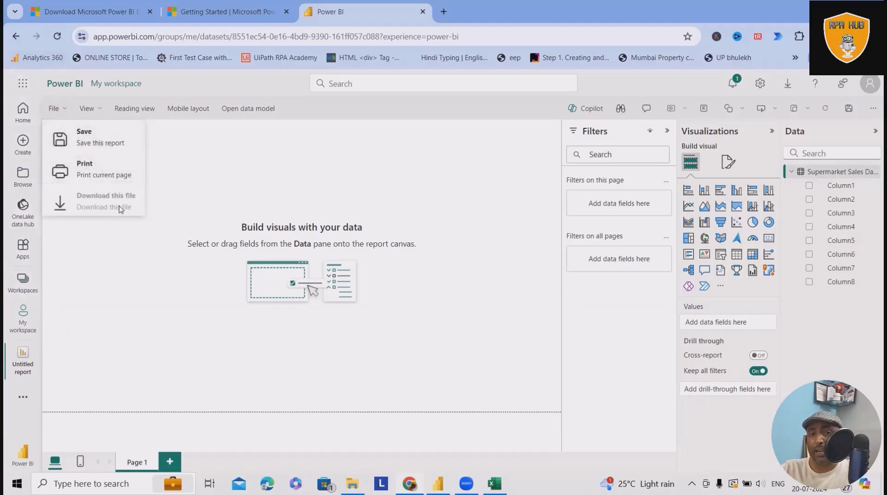
mouse_move(128, 160)
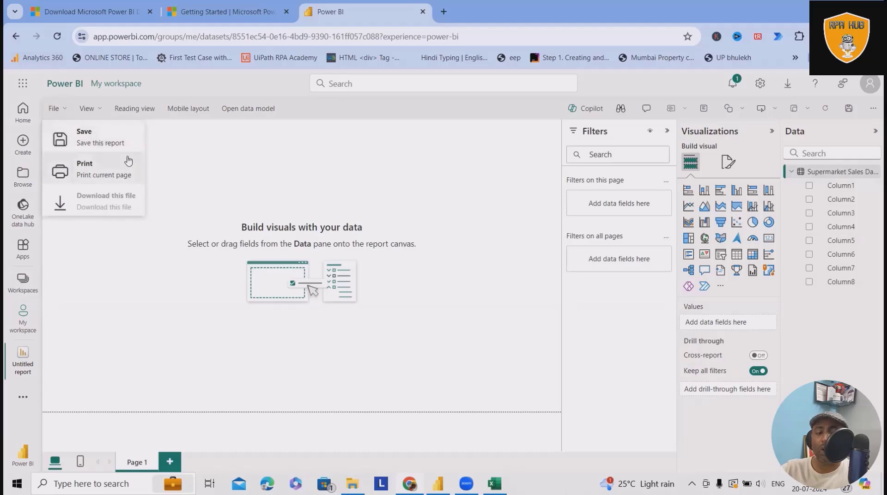
mouse_move(92, 117)
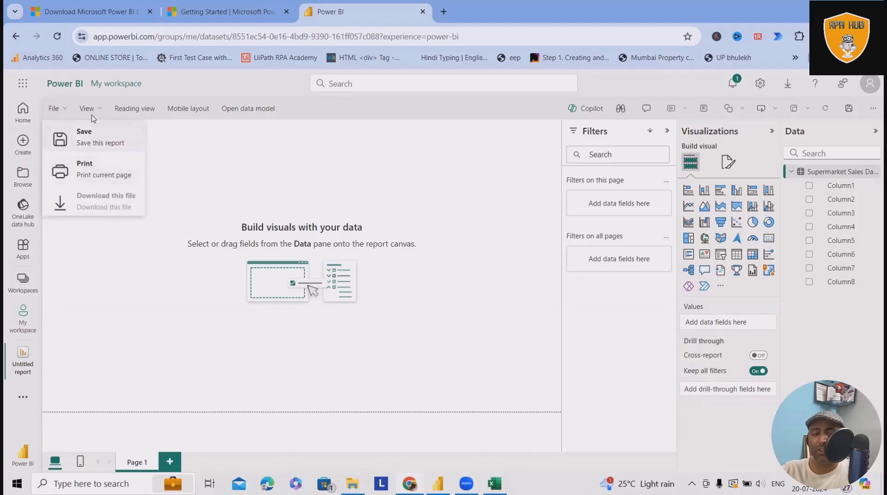
Review the View menu's smart guides, gridlines, snapping and object locking options.
click(86, 108)
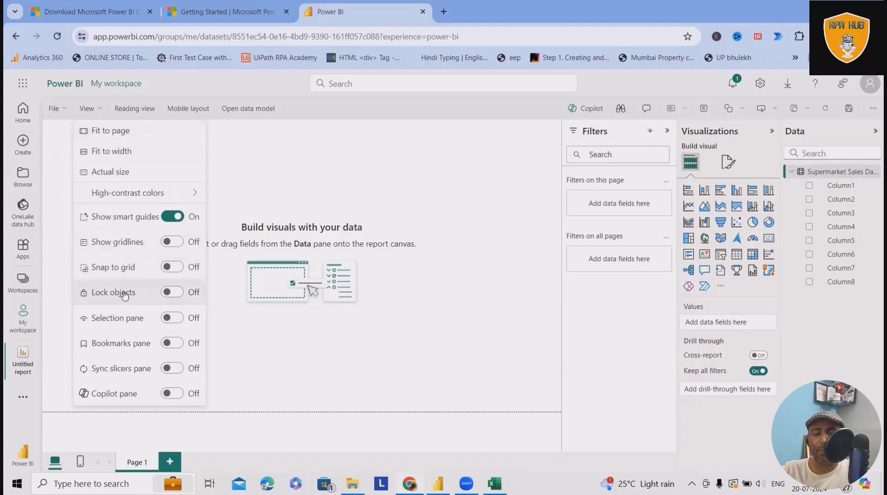
mouse_move(133, 217)
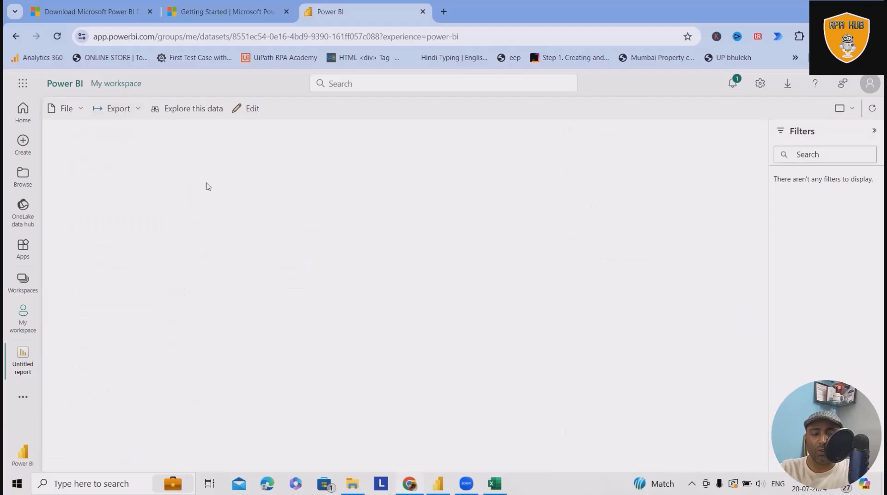
mouse_move(61, 125)
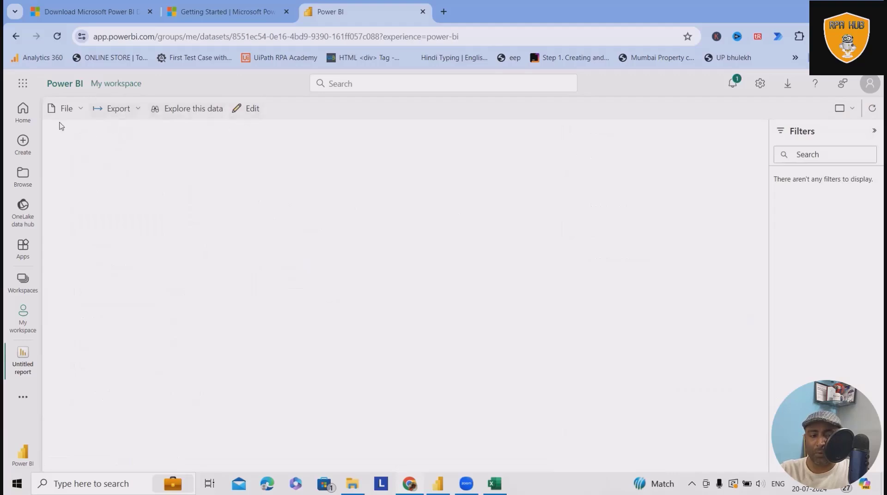
Leave reading view and return to editing the blank sales report.
click(23, 112)
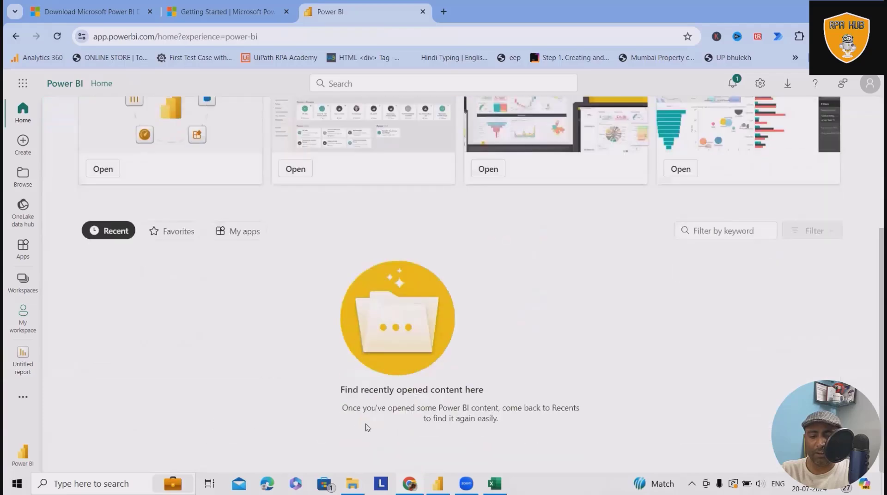
scroll(up, 3)
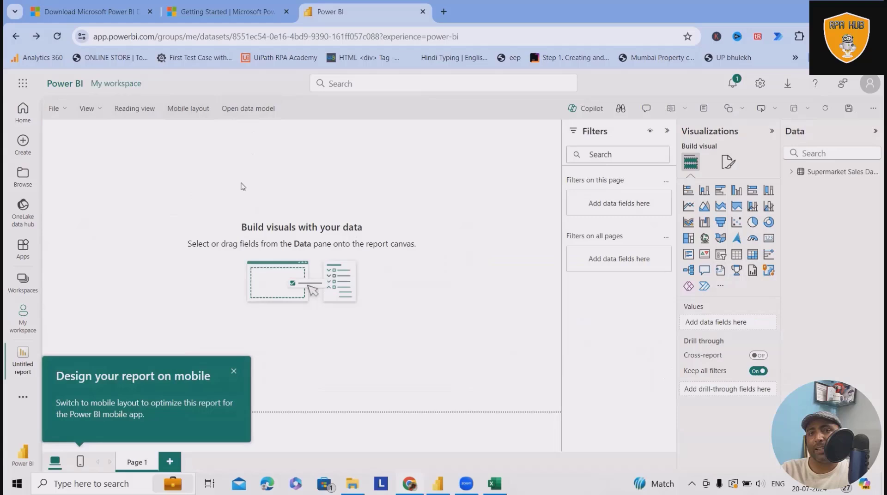
mouse_move(248, 108)
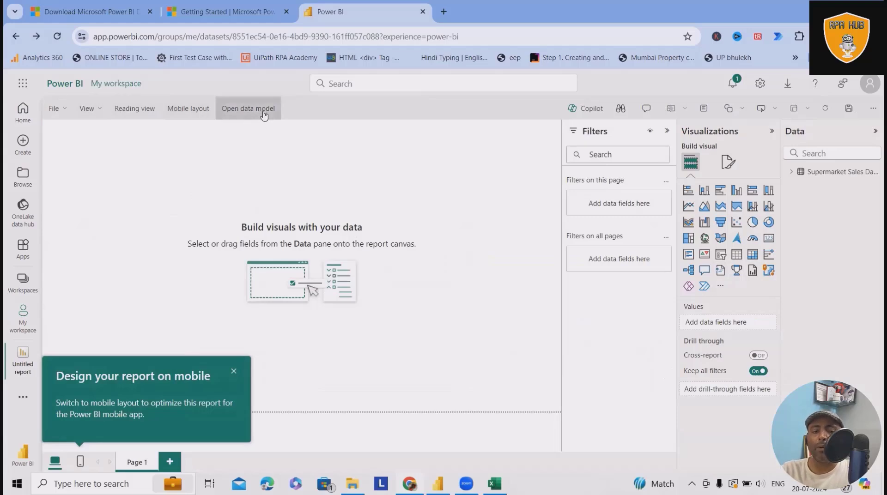
Open the data model, inspect Column1 and Column3 properties, and create a new report.
click(247, 108)
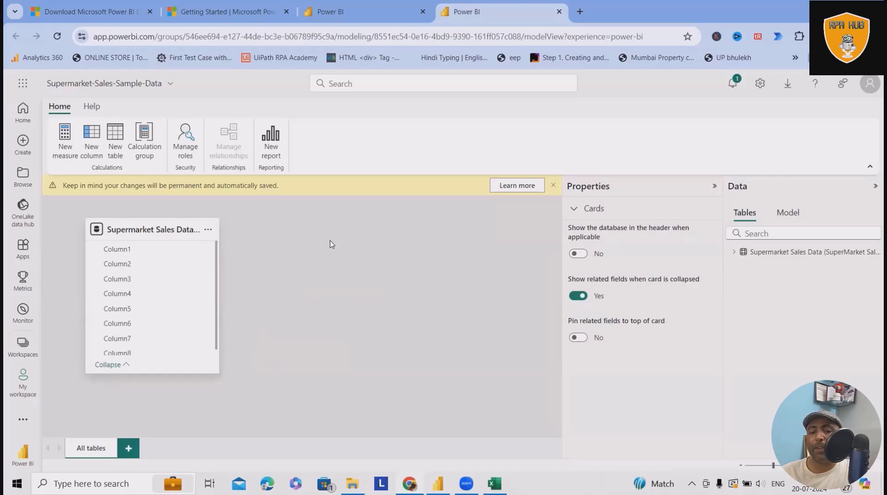
mouse_move(80, 236)
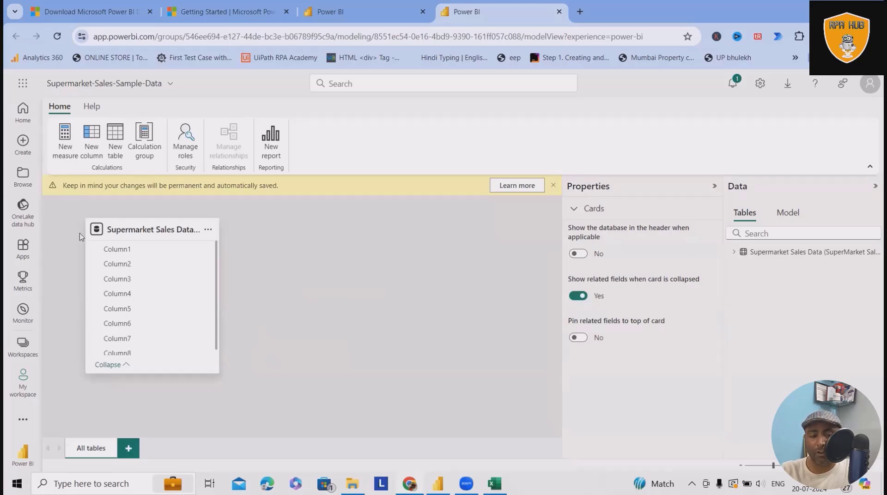
click(117, 249)
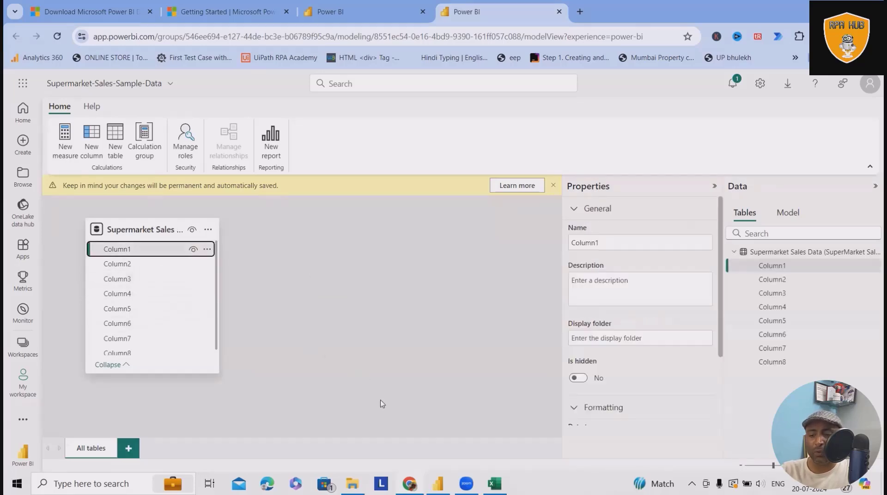
mouse_move(151, 263)
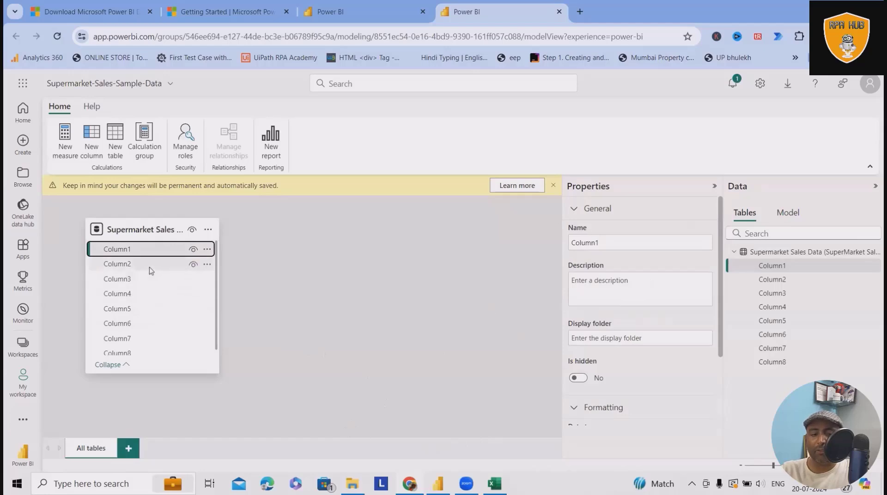
click(117, 278)
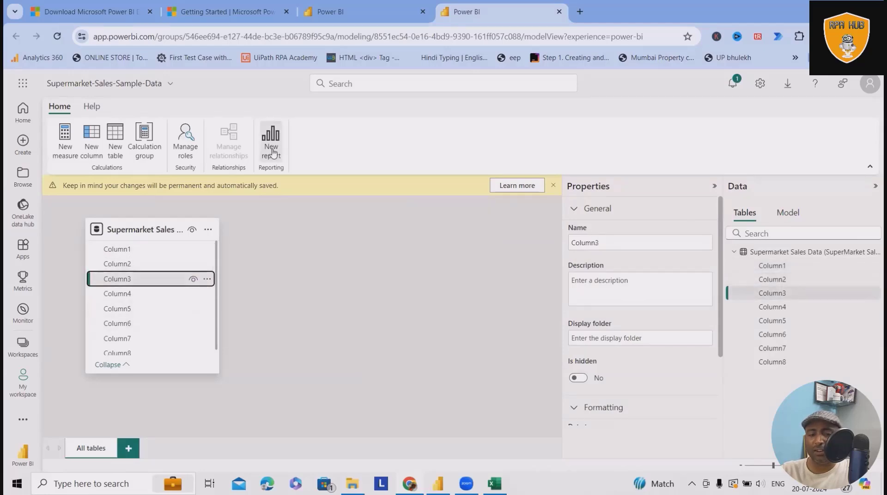
click(272, 139)
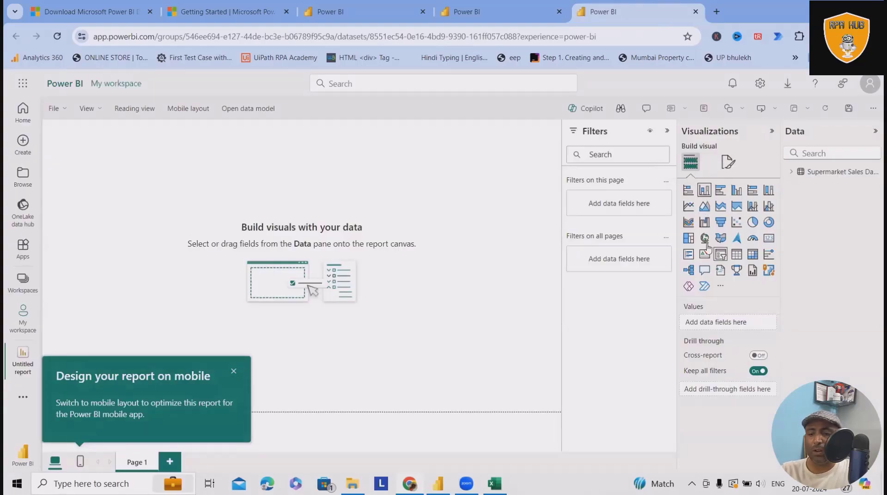
Insert a column chart and add Column2 and Column3 from the sales table.
click(704, 190)
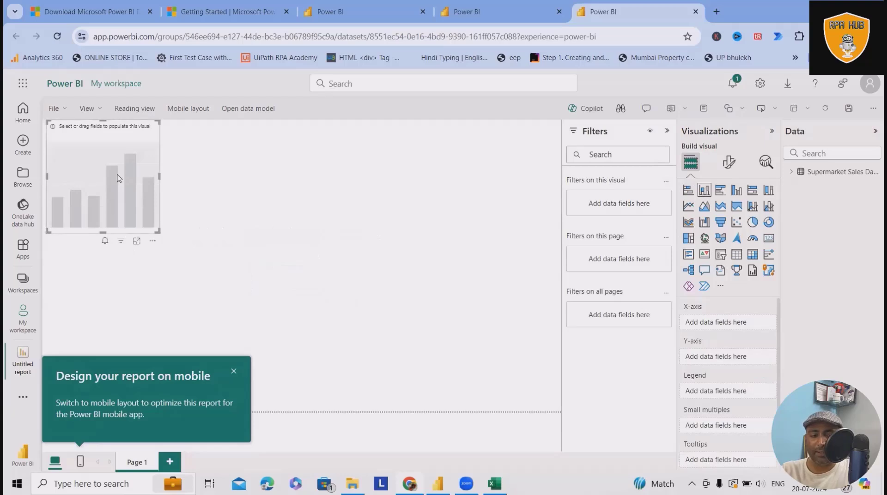
click(233, 372)
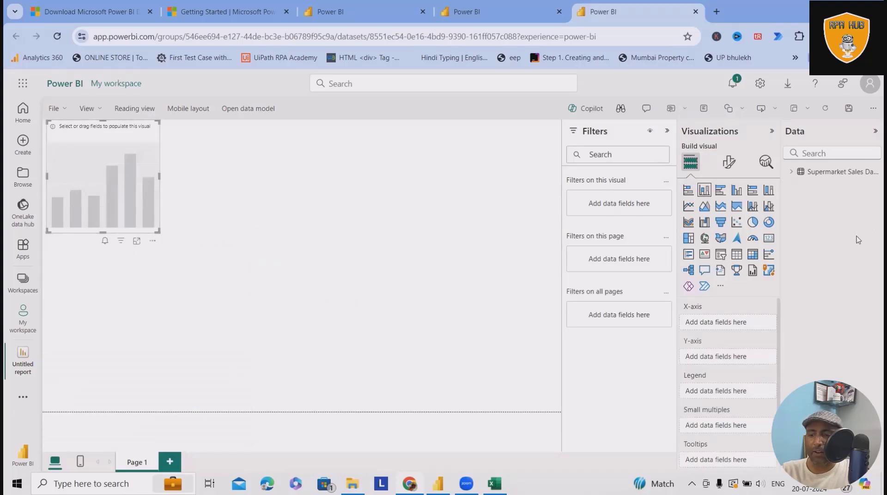
mouse_move(828, 201)
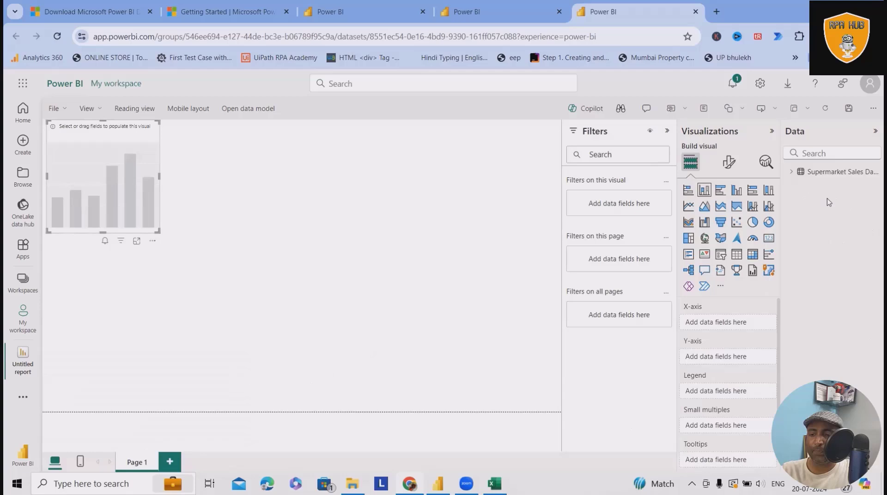
click(791, 172)
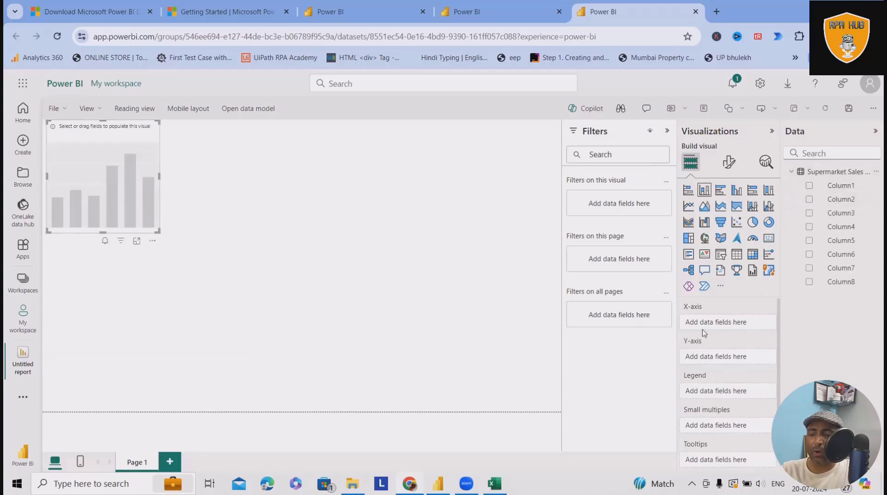
click(810, 186)
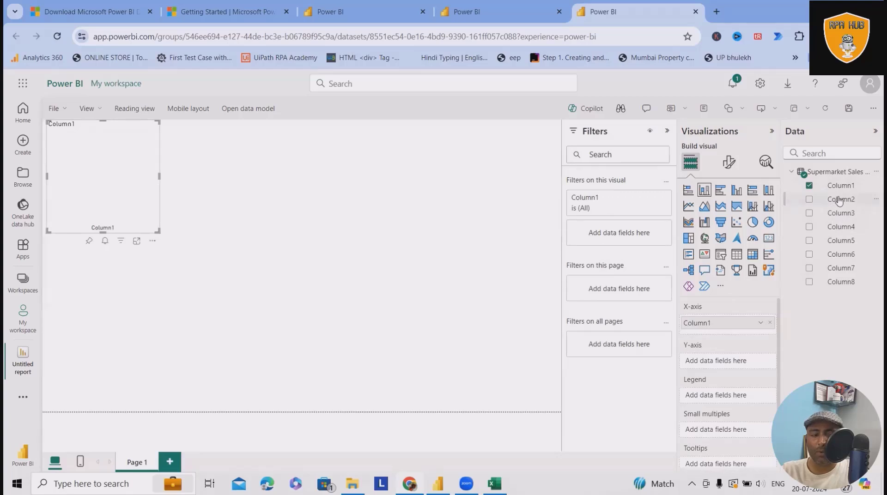
click(810, 198)
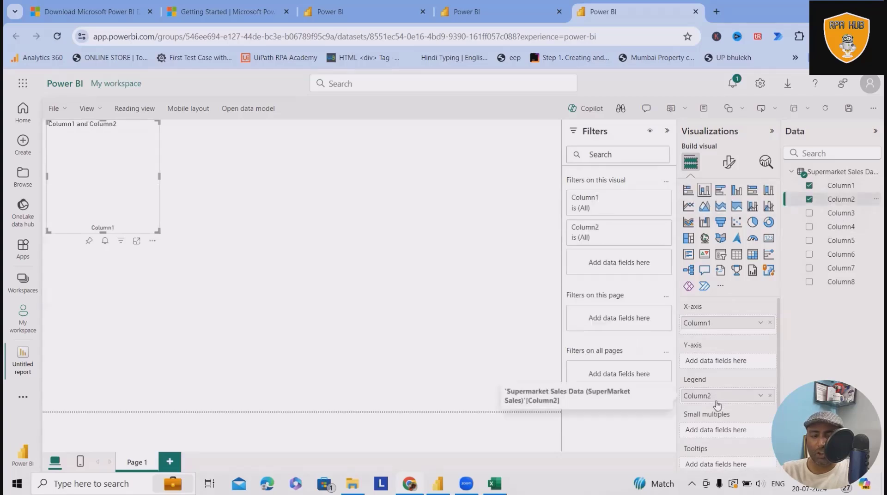
click(810, 213)
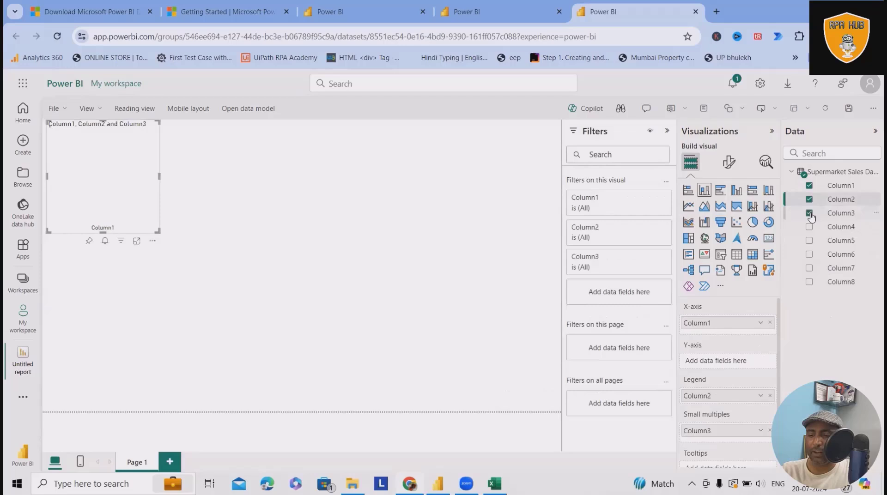
click(809, 213)
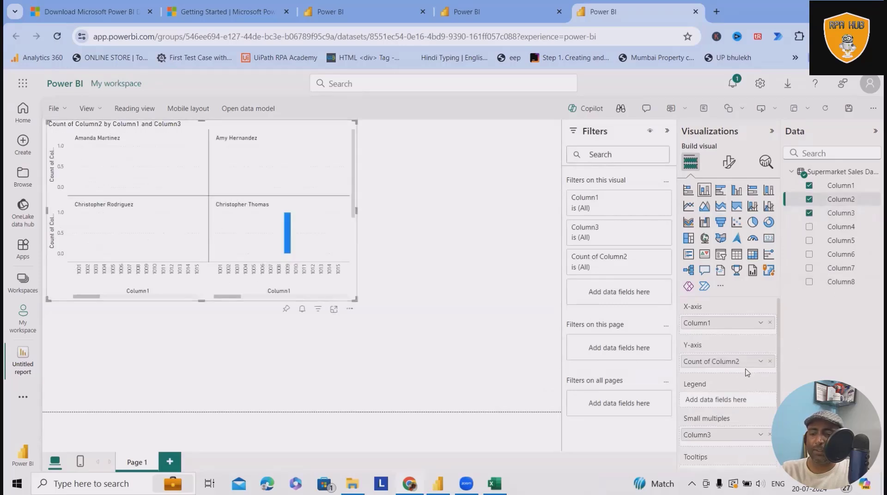
Scroll down and back up to review the chart's field setup.
scroll(down, 3)
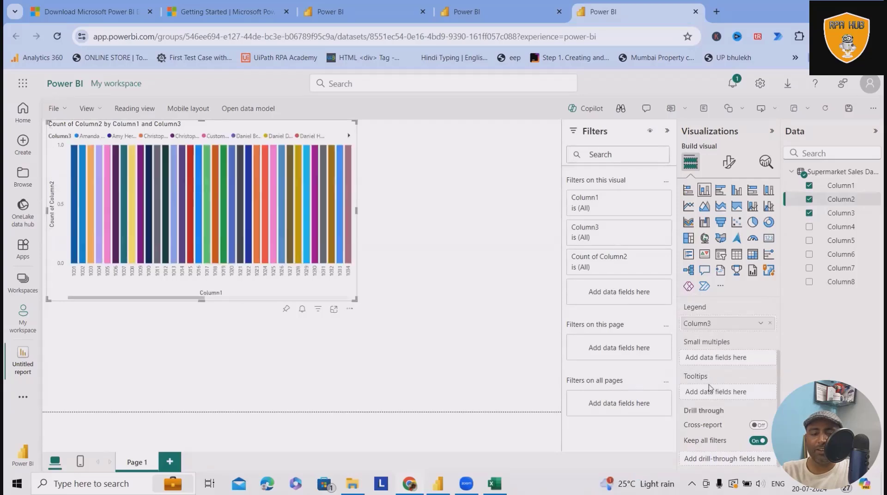
scroll(up, 3)
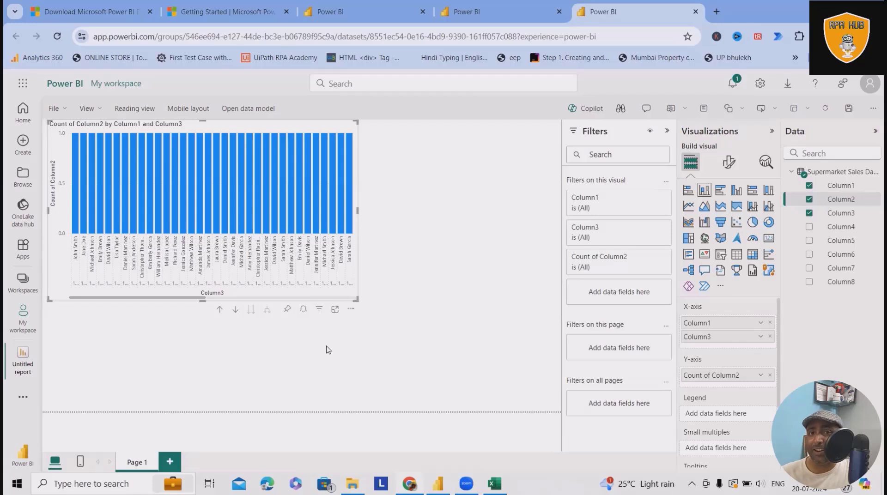
mouse_move(356, 317)
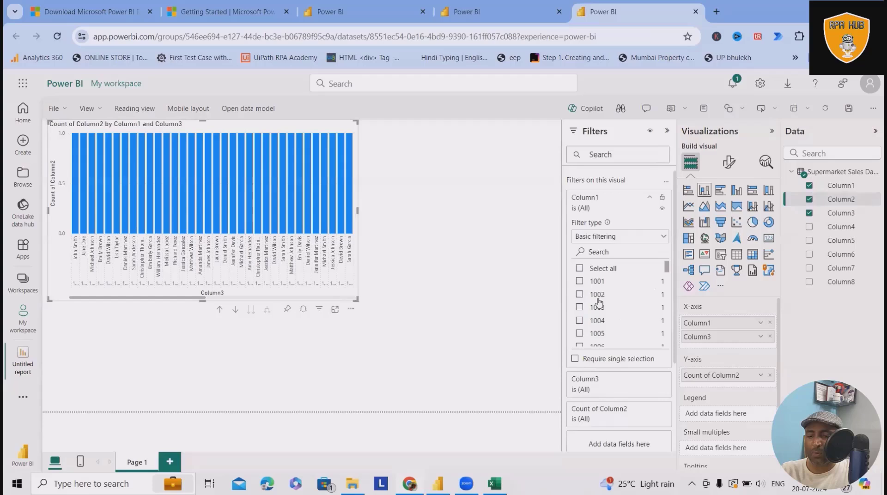
Filter Column1 to IDs 1001–1005, 1009 and 1010, then return to the report.
click(580, 268)
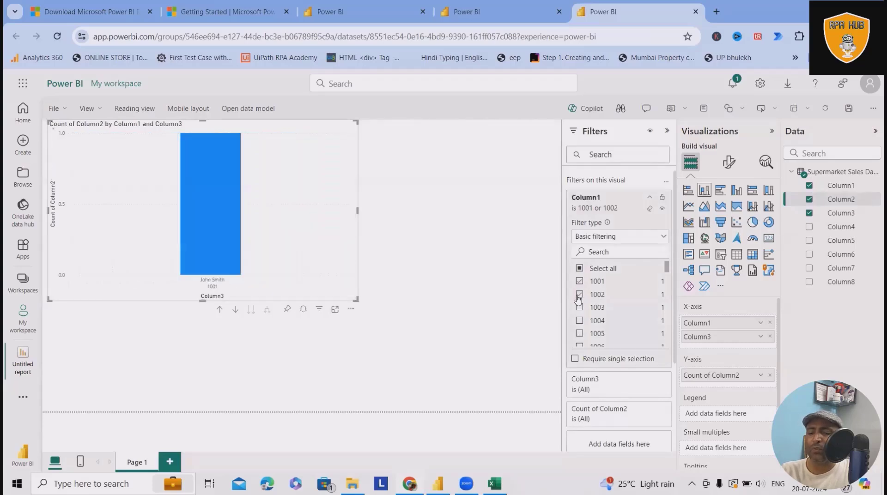
click(579, 307)
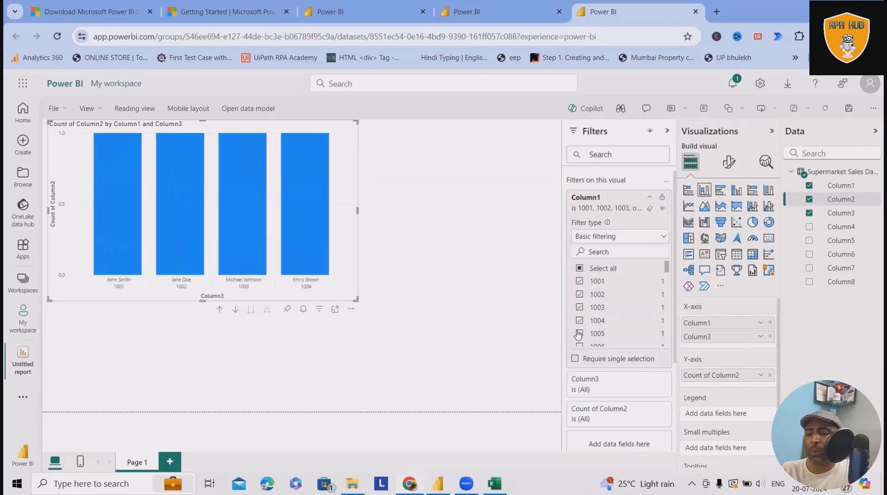
click(579, 333)
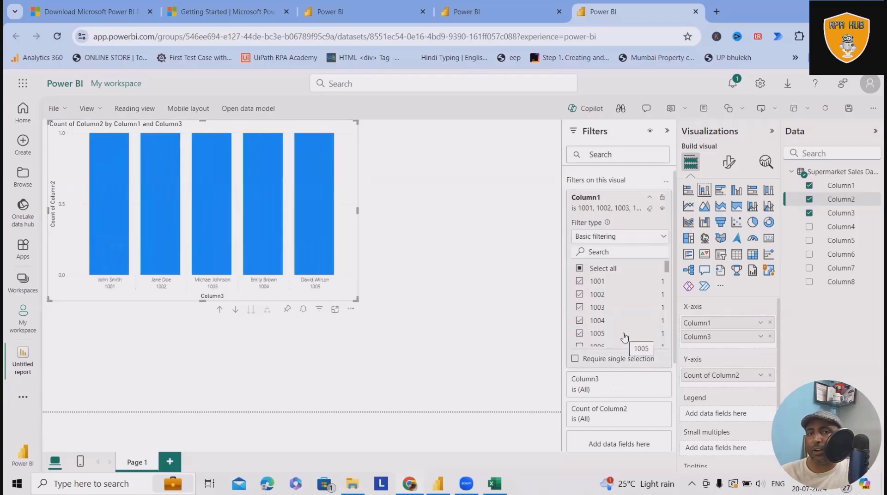
scroll(down, 3)
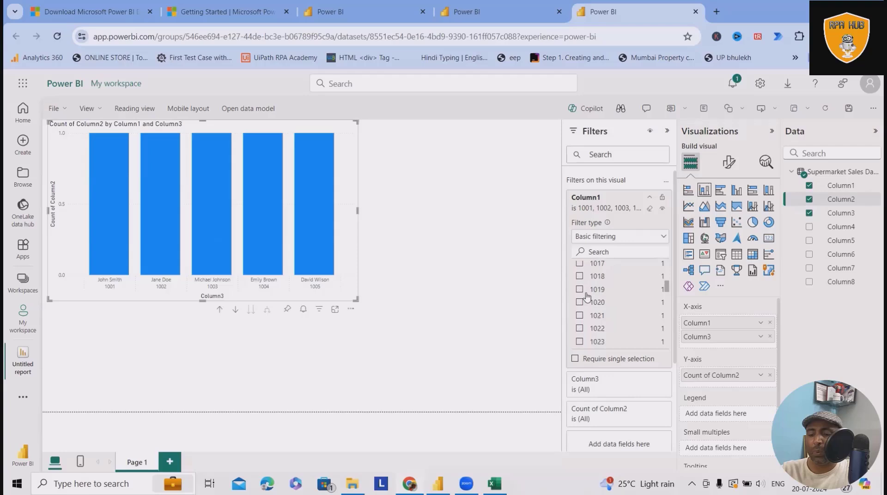
scroll(up, 3)
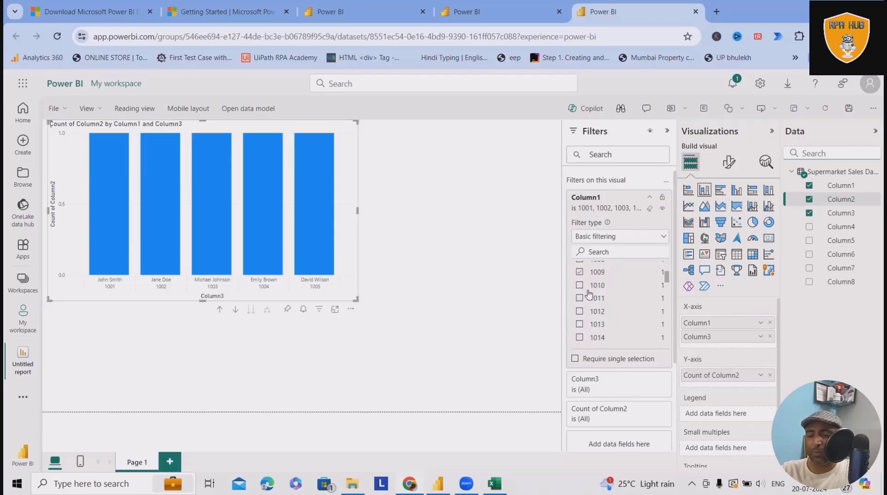
click(579, 285)
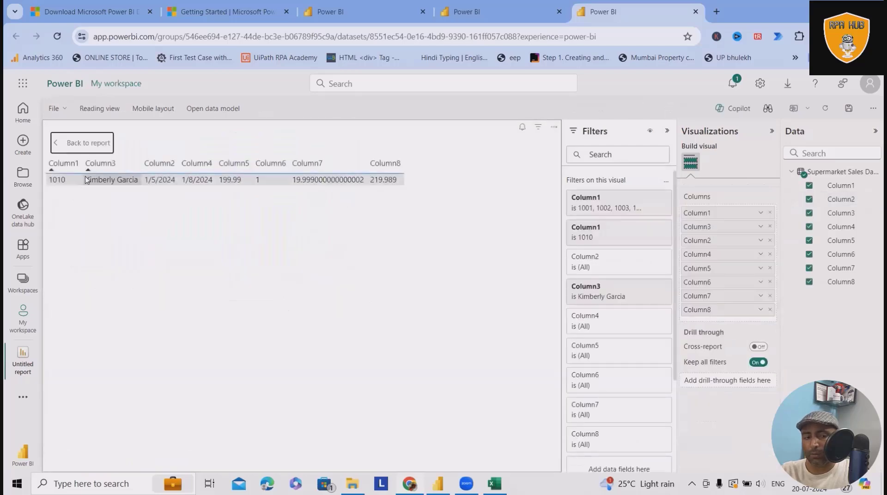
click(81, 143)
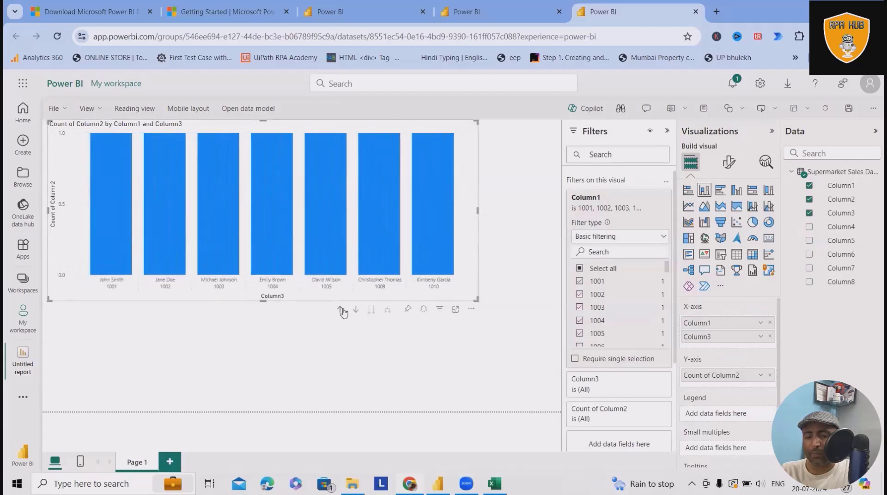
mouse_move(358, 310)
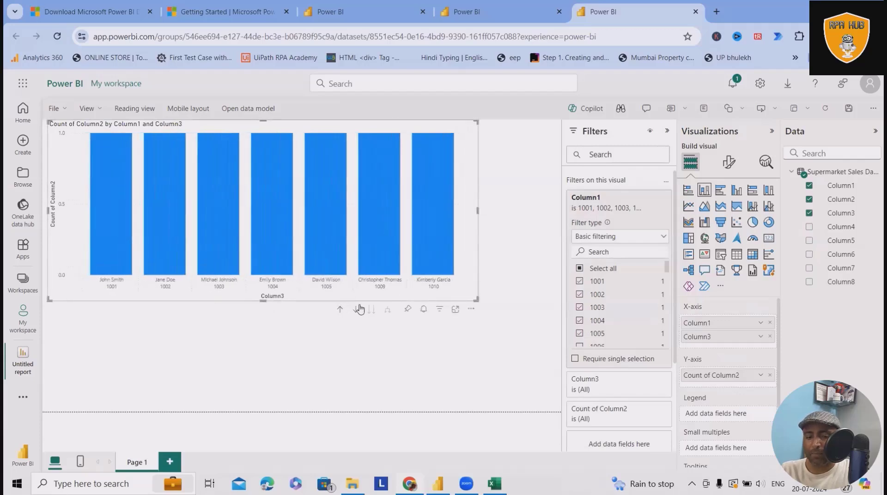
mouse_move(408, 311)
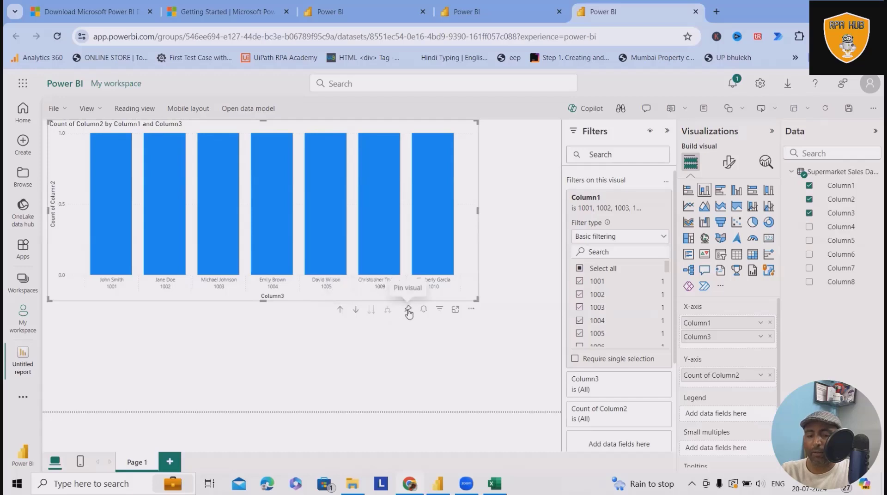
mouse_move(457, 311)
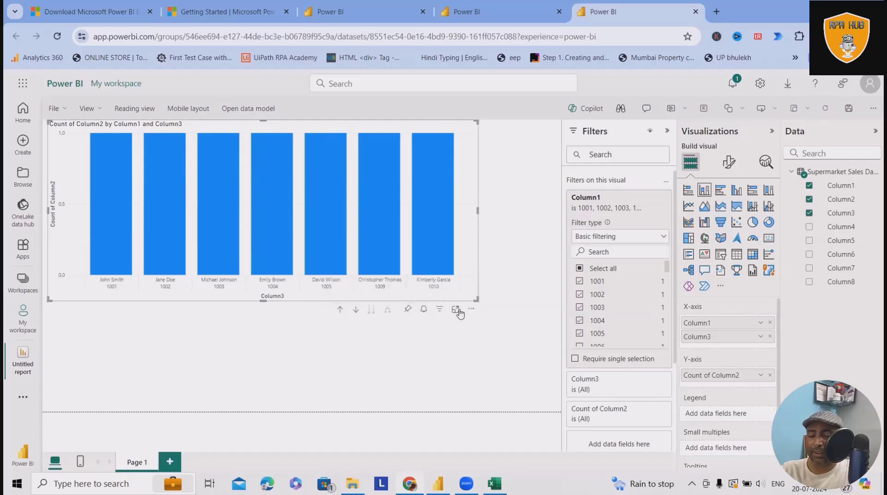
mouse_move(469, 311)
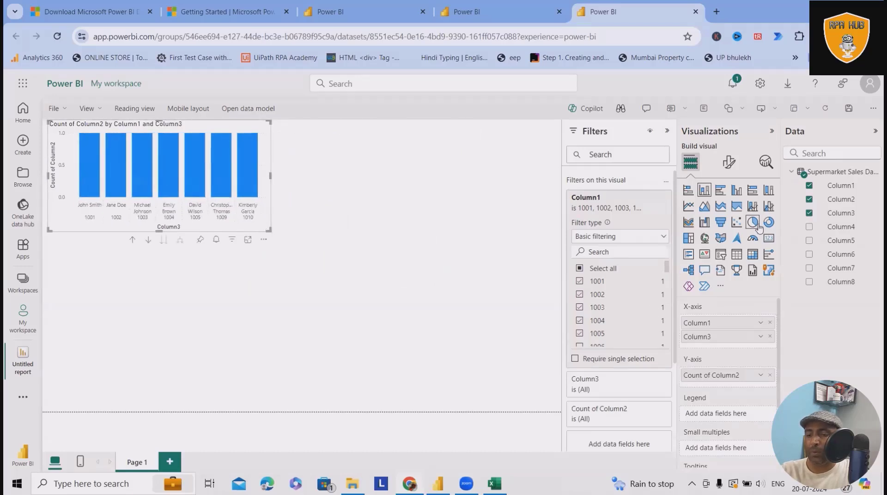
Switch the chart to pie, then scatter, then line and clustered column.
click(753, 222)
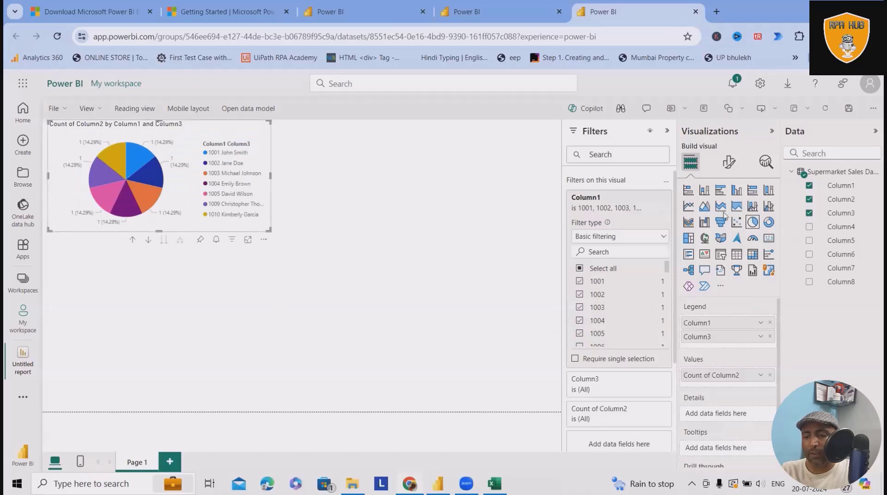
mouse_move(293, 262)
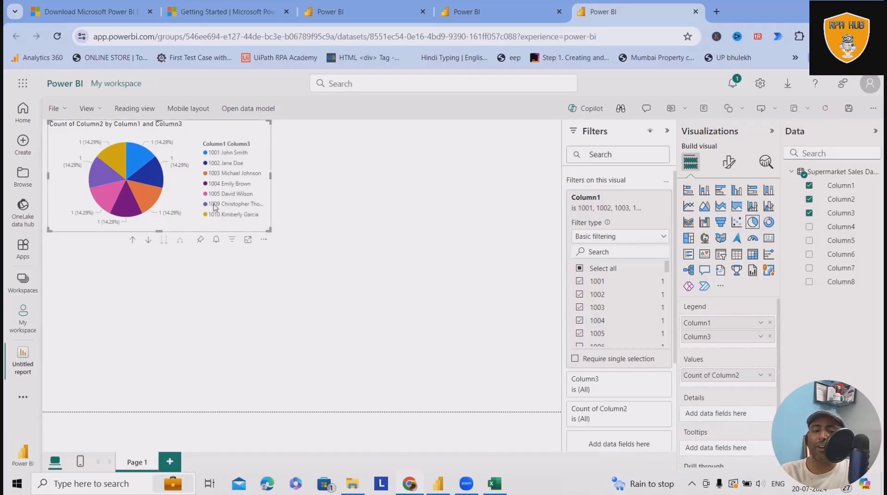
mouse_move(235, 204)
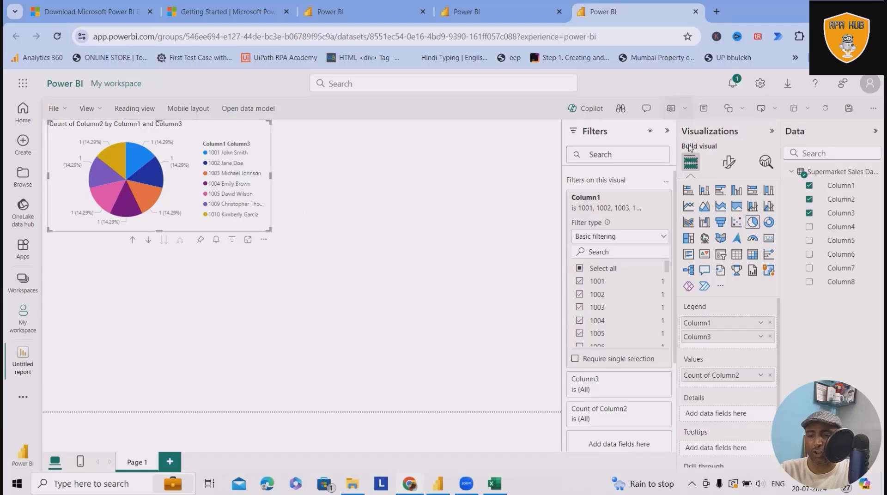
mouse_move(736, 222)
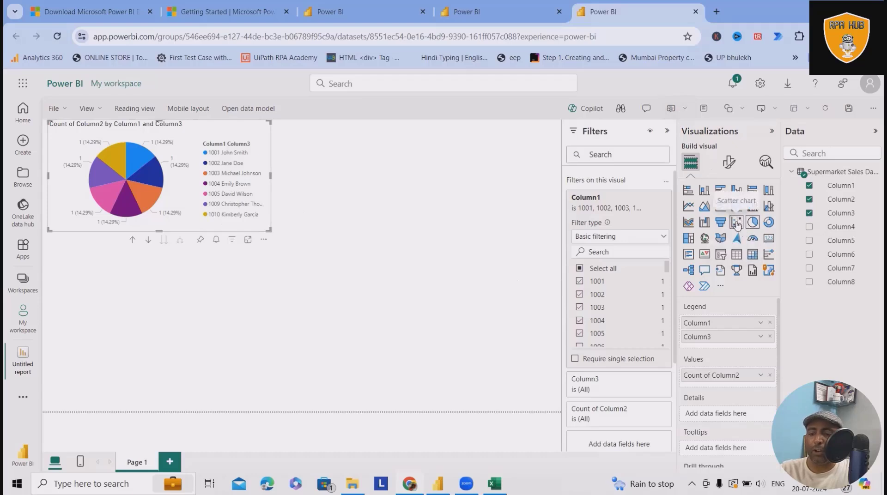
click(736, 221)
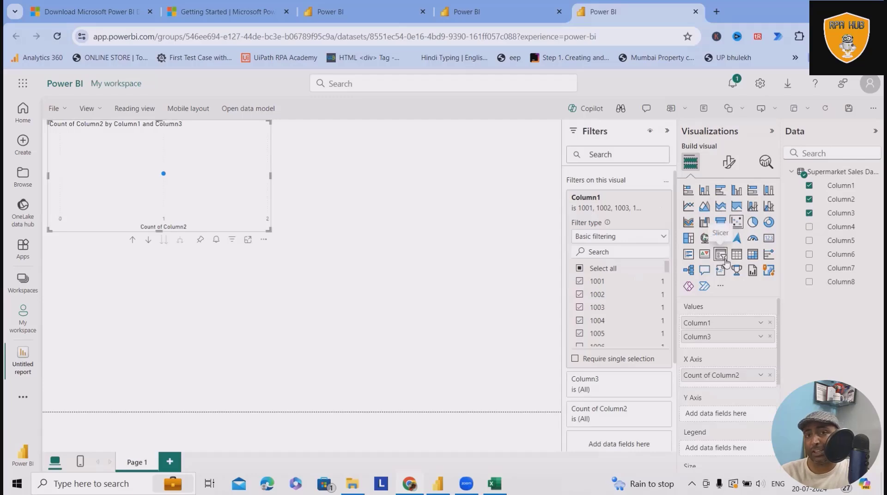
click(769, 206)
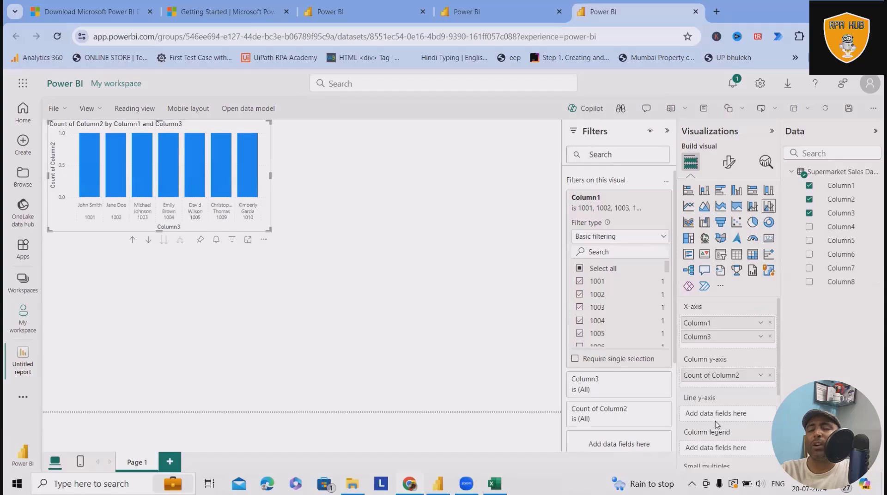
scroll(down, 3)
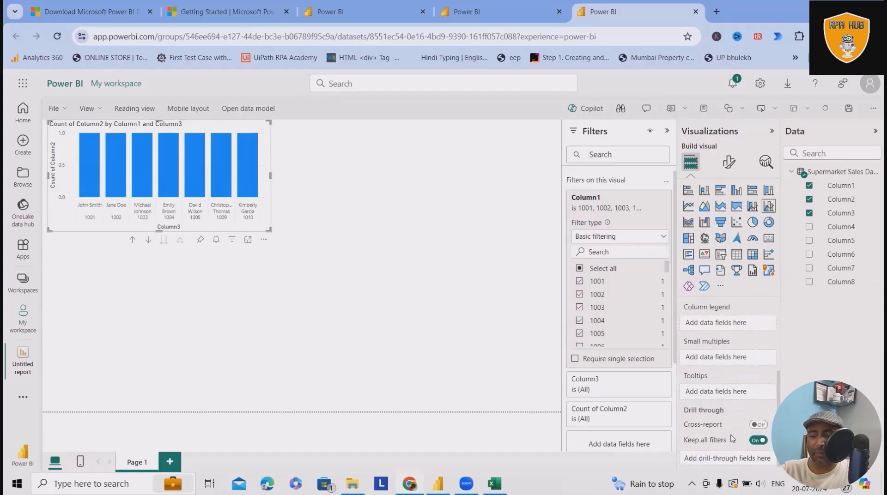